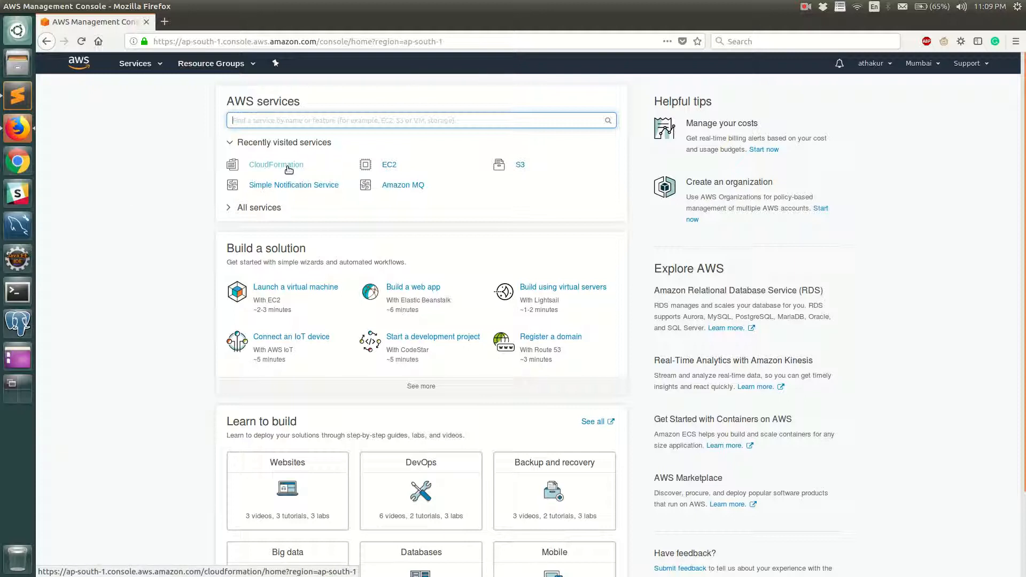
Start a new CloudFormation stack using the single-instance LAMP Stack sample template.
click(275, 164)
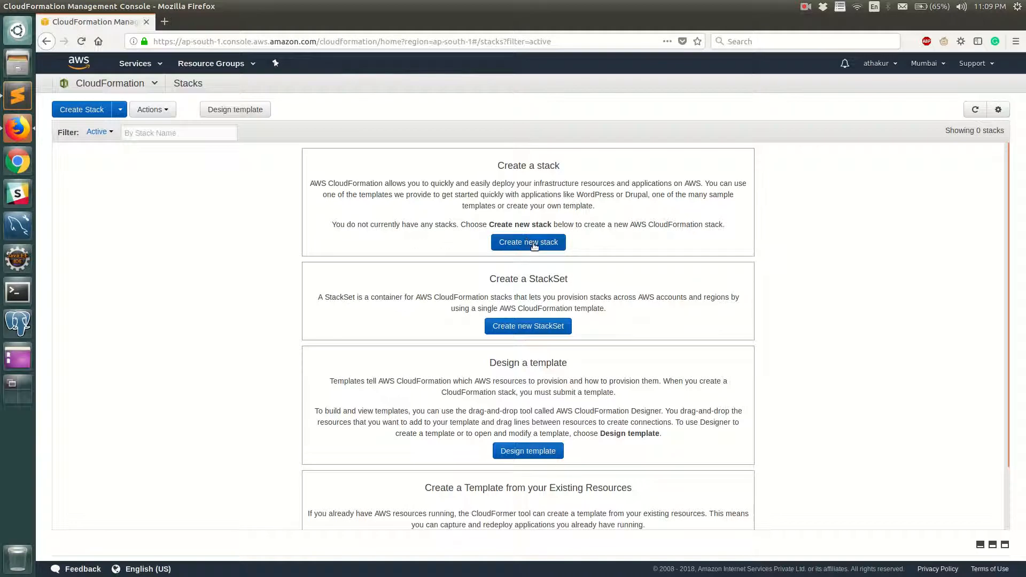
click(527, 242)
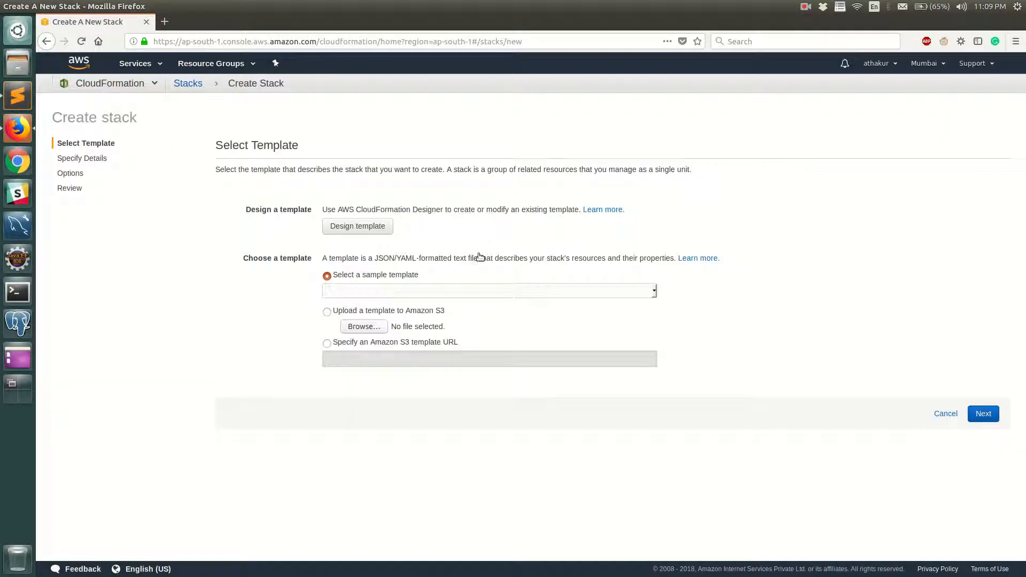
mouse_move(357, 226)
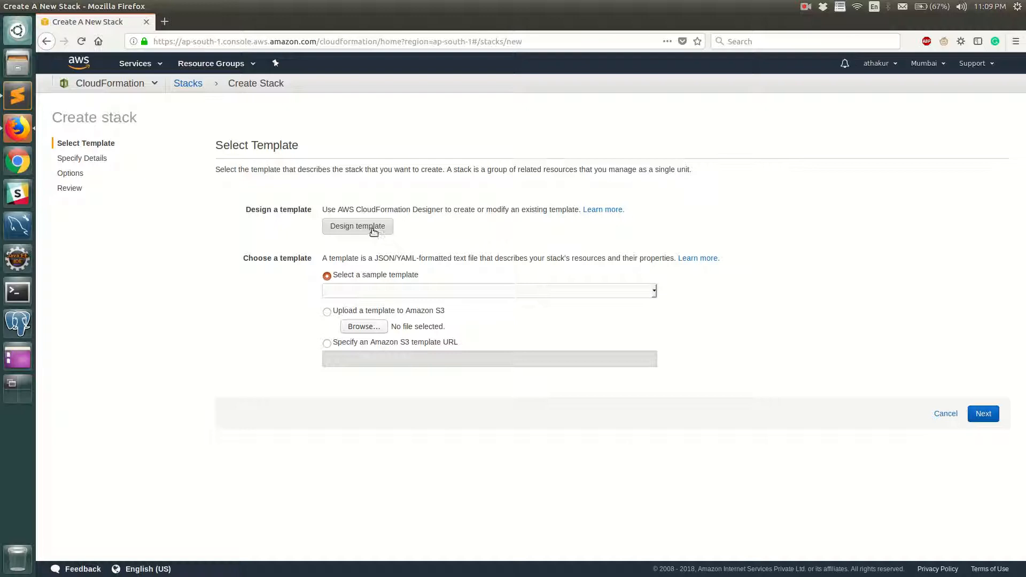
mouse_move(405, 291)
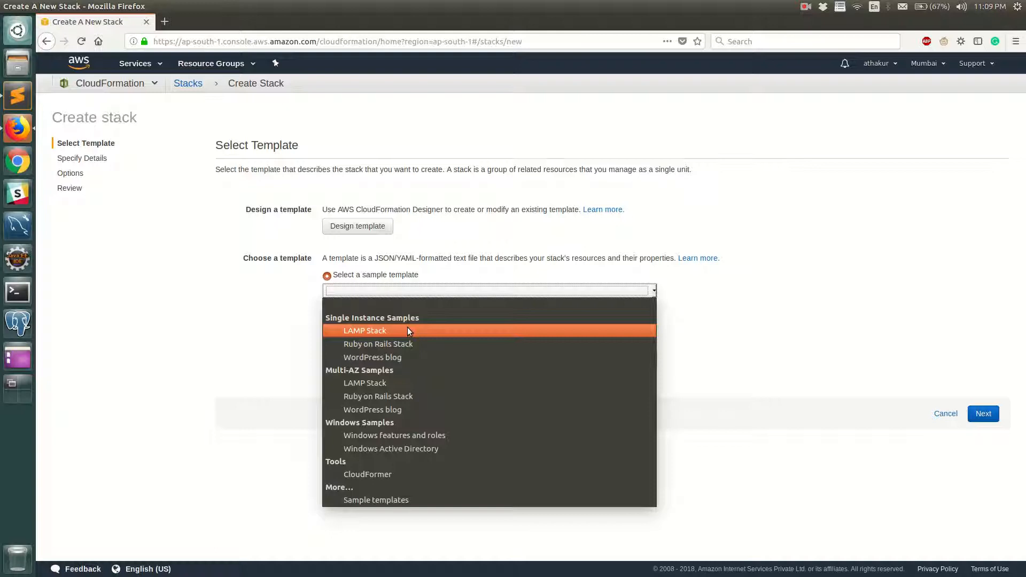
mouse_move(399, 337)
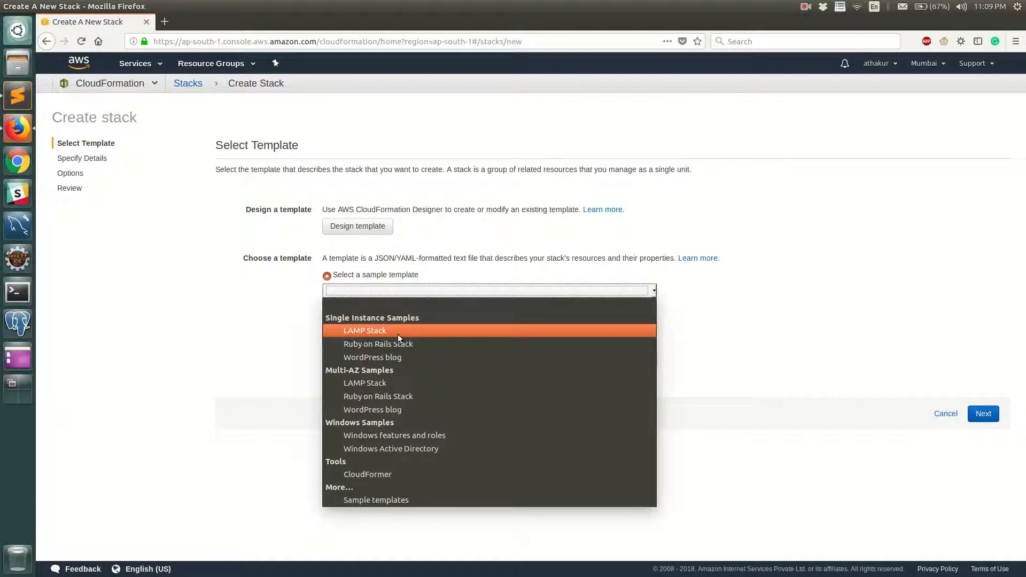
click(365, 330)
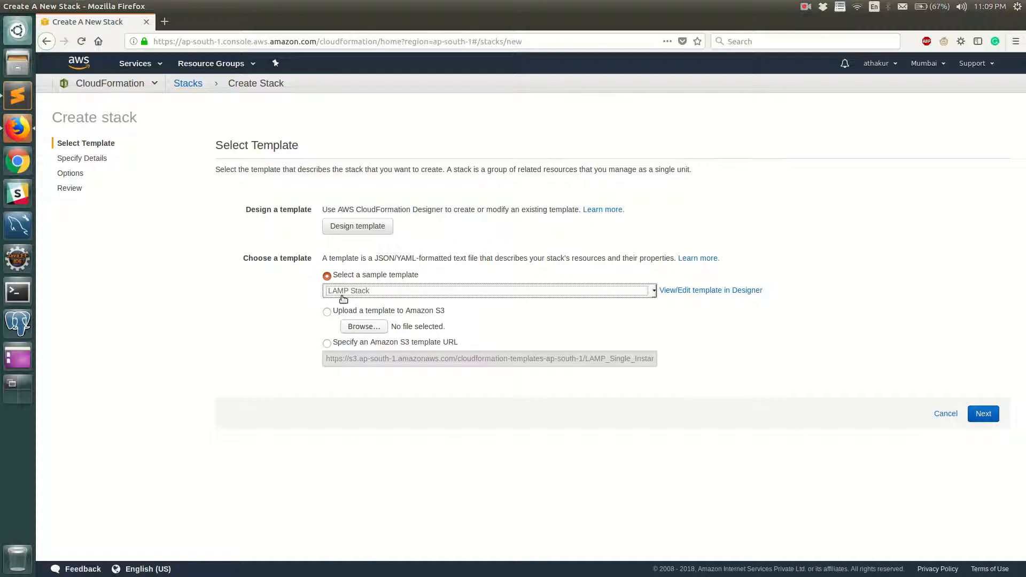
mouse_move(356, 299)
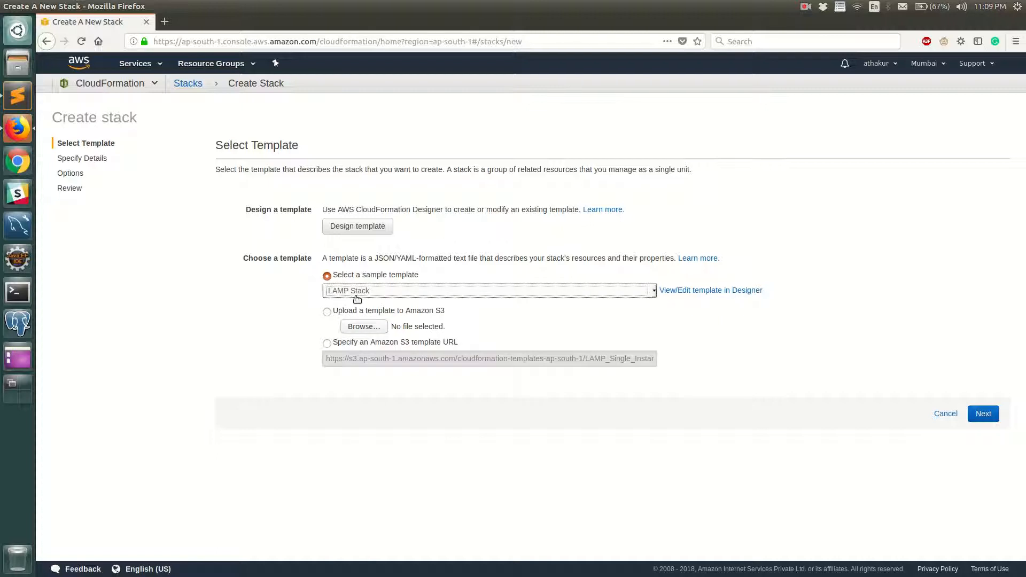
mouse_move(388, 294)
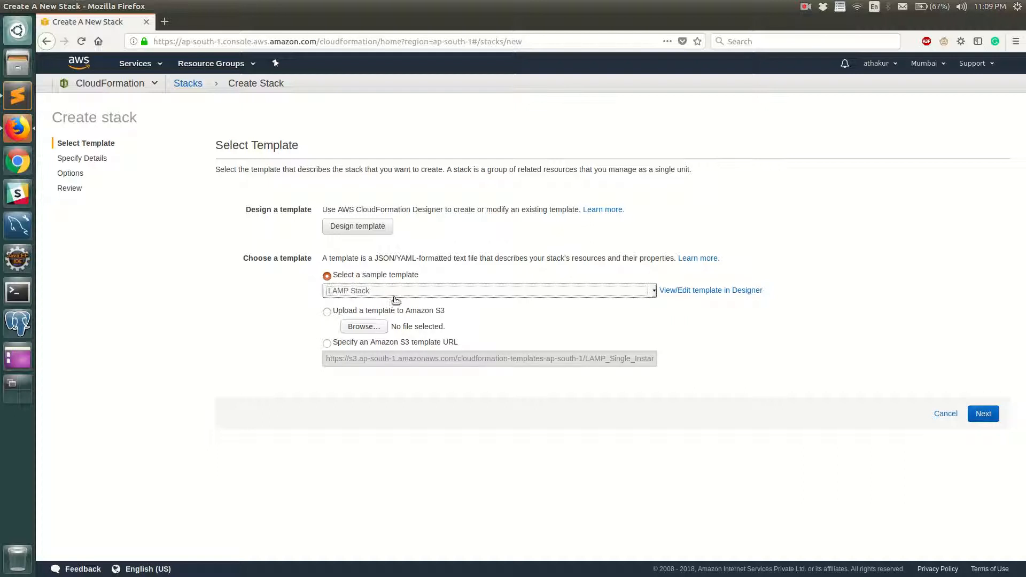
mouse_move(360, 295)
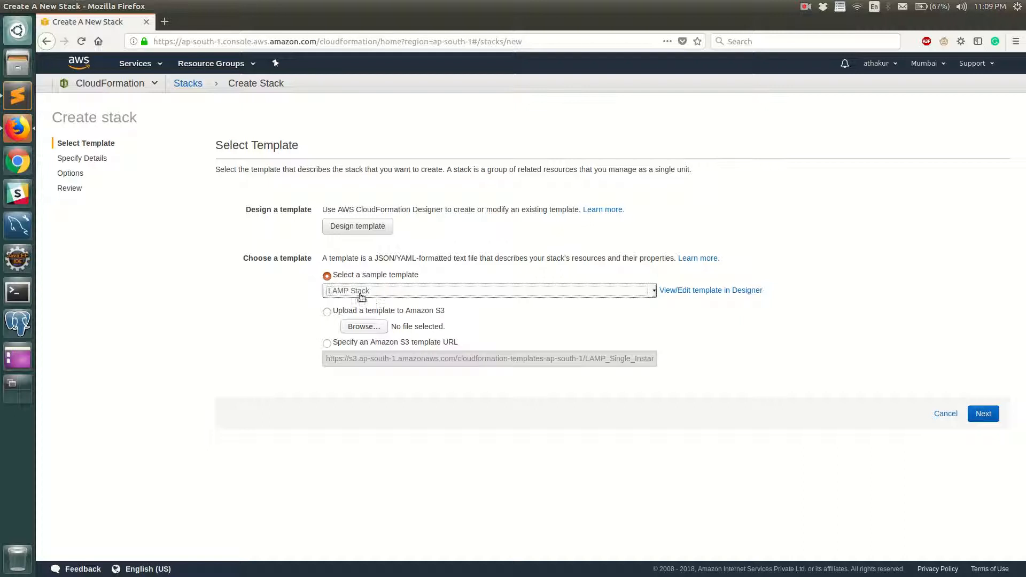
mouse_move(384, 298)
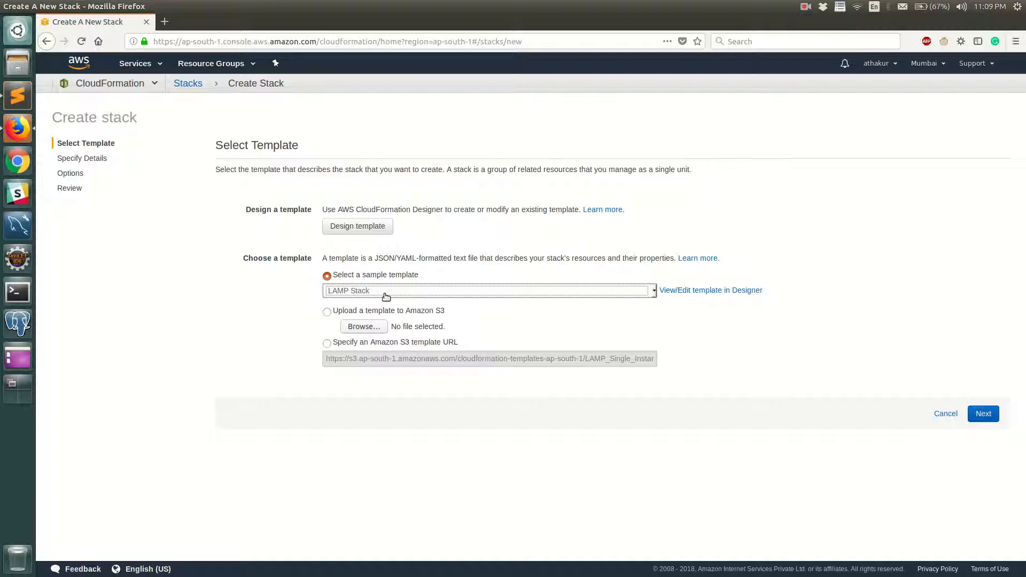
mouse_move(404, 299)
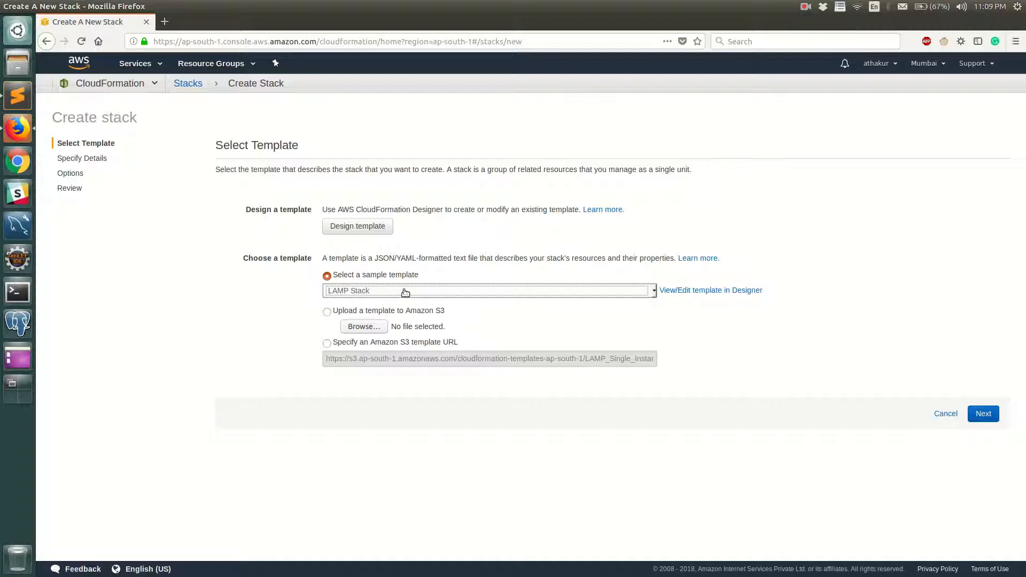
mouse_move(437, 297)
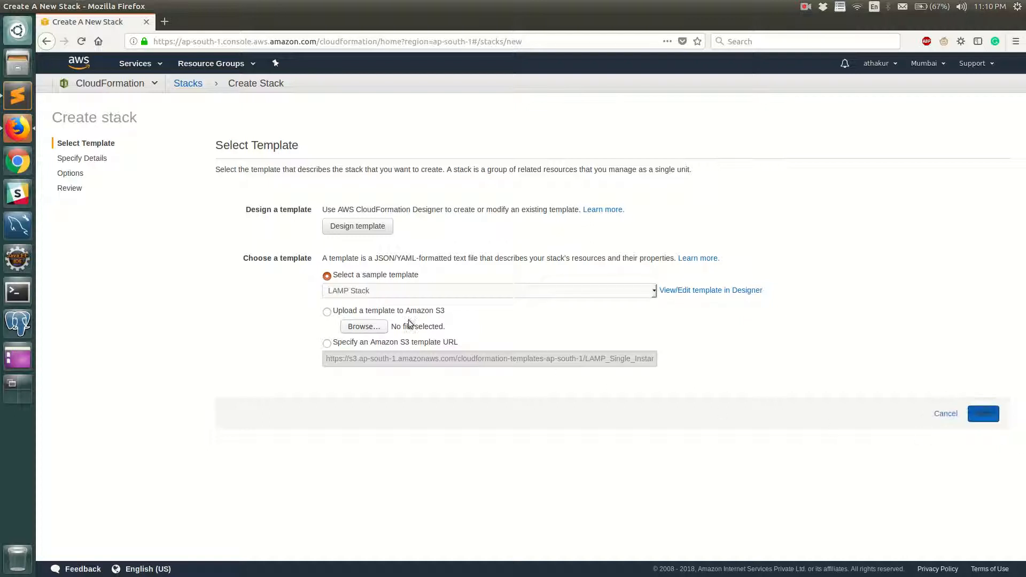
Name the stack mylampstack, fill the database fields and choose the t2.micro instance type.
click(982, 413)
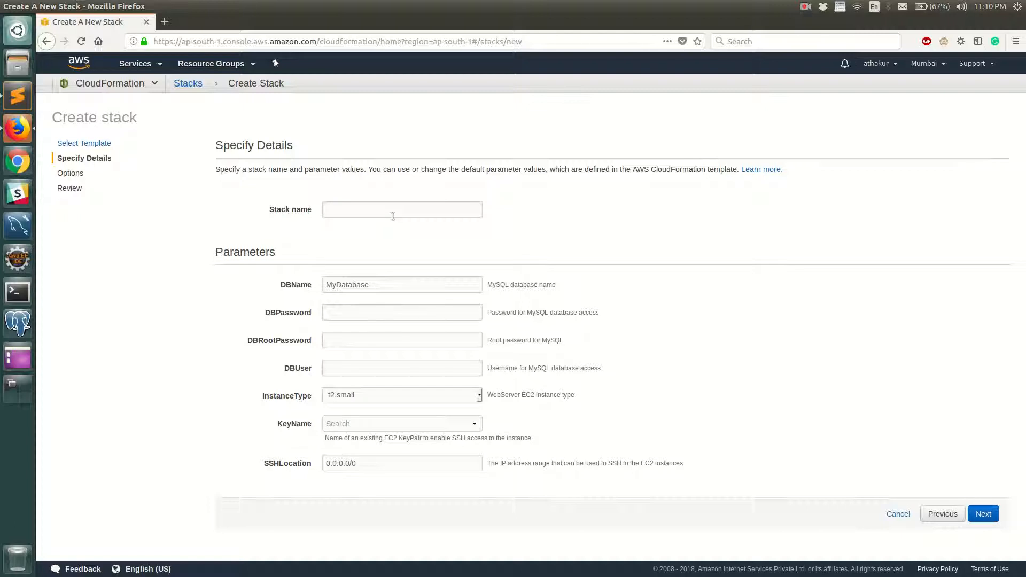
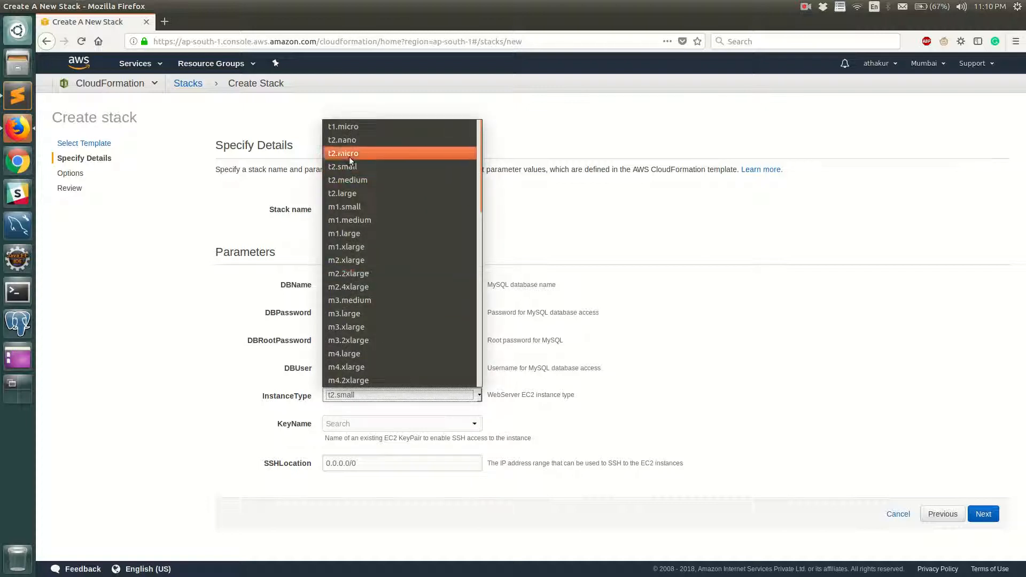
click(343, 153)
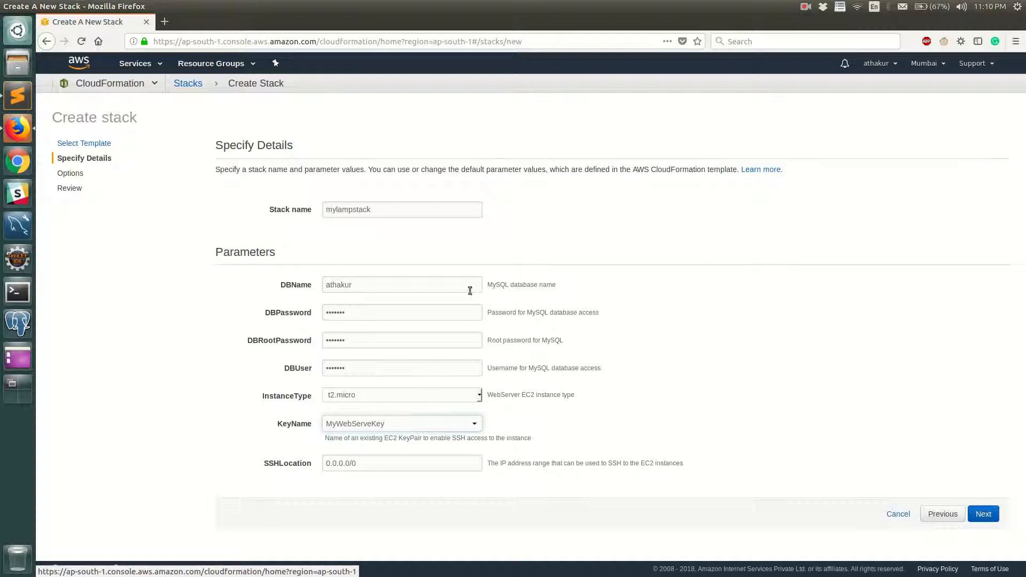
mouse_move(382, 285)
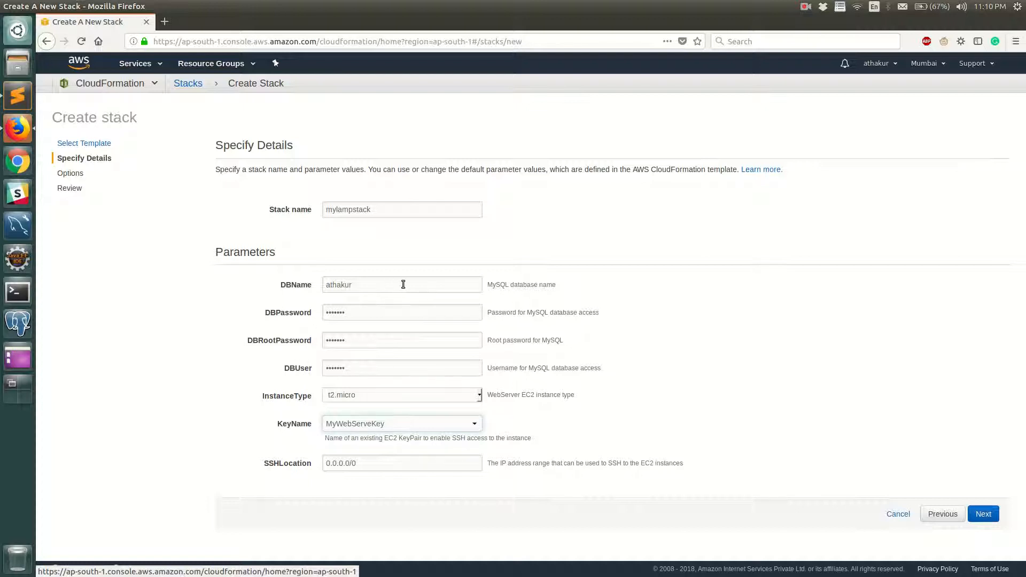
mouse_move(248, 282)
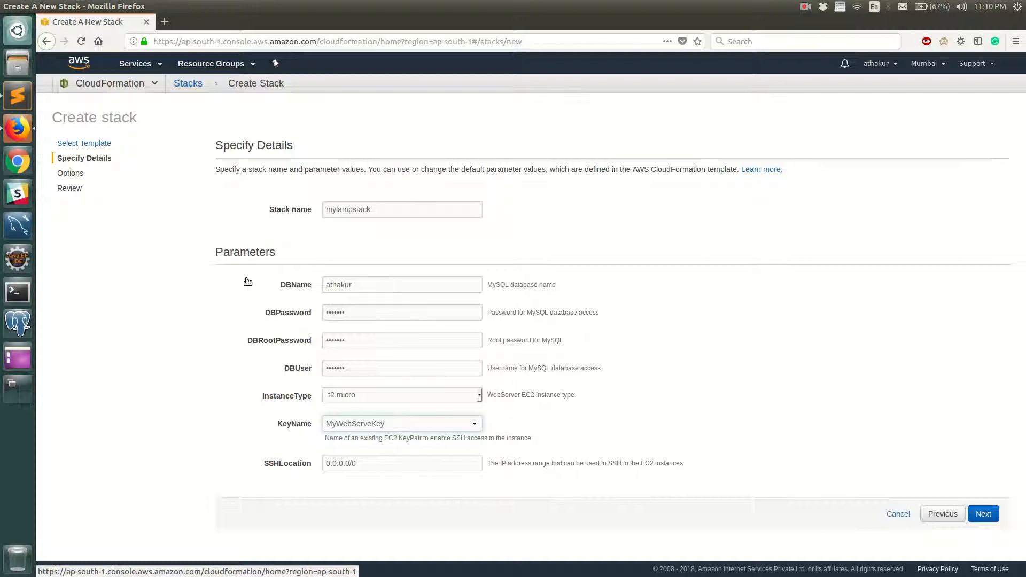
mouse_move(314, 282)
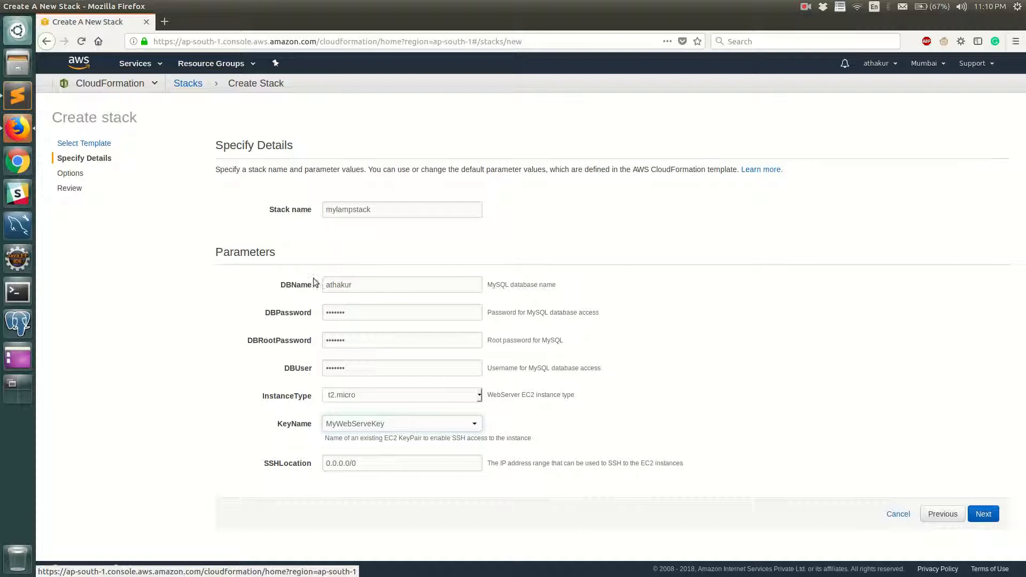
mouse_move(292, 294)
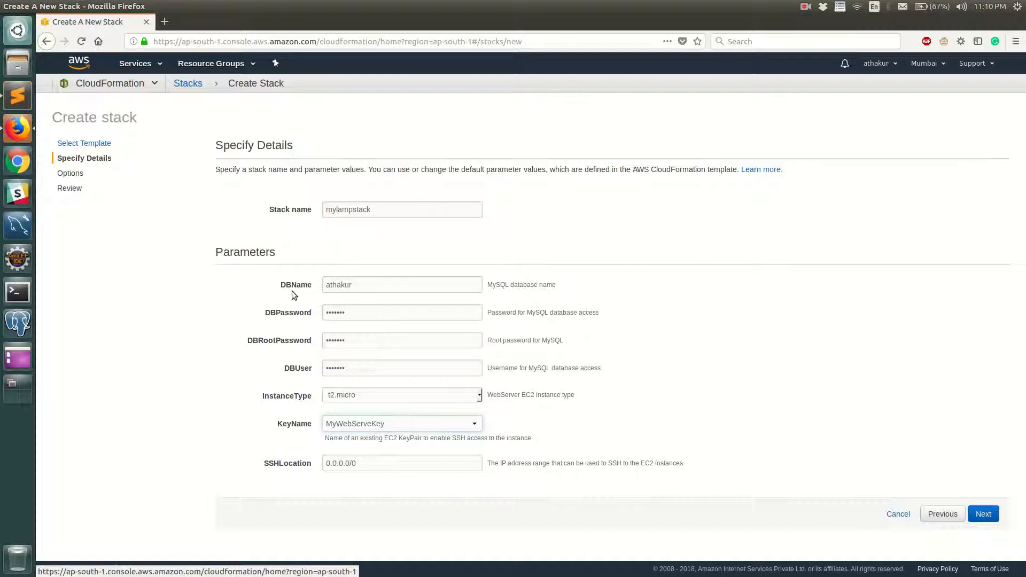
mouse_move(303, 295)
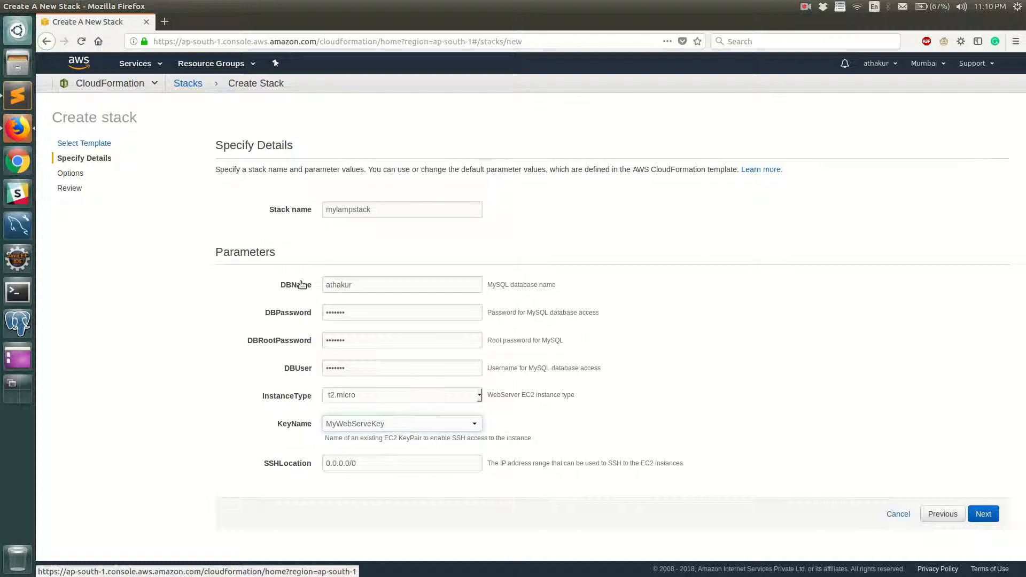
mouse_move(303, 255)
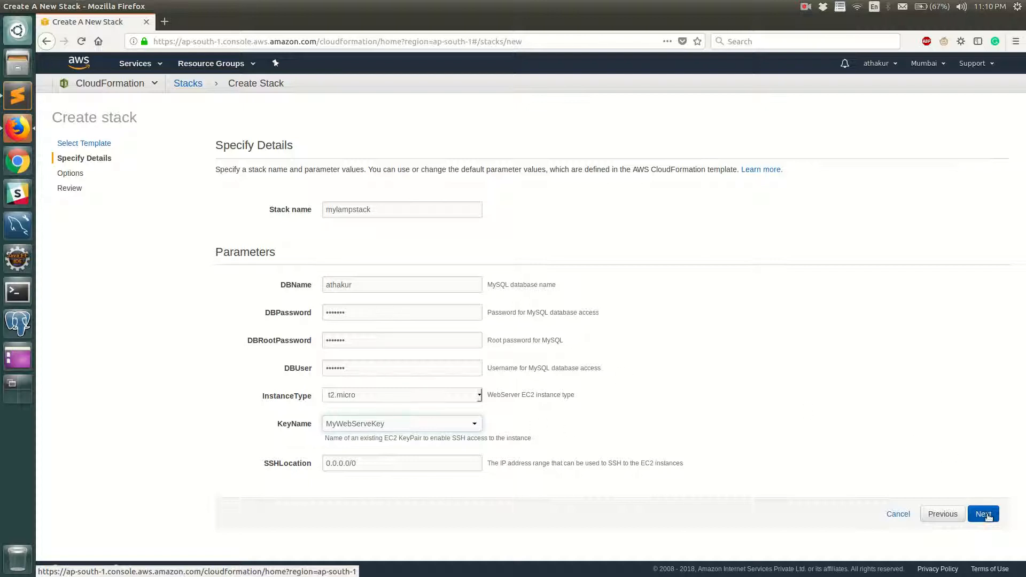
Review the settings and launch creation of the mylampstack stack.
click(983, 513)
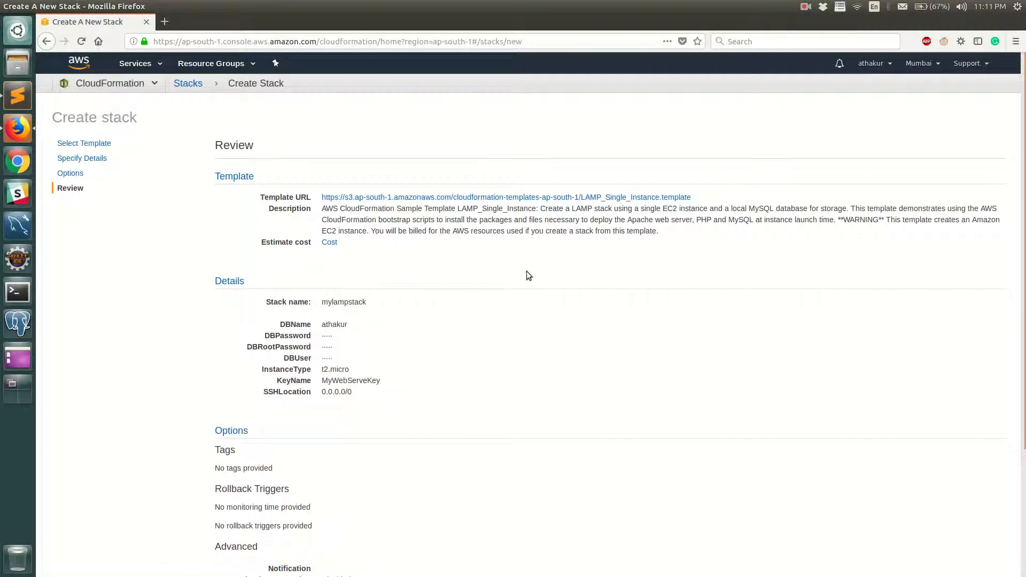
scroll(down, 3)
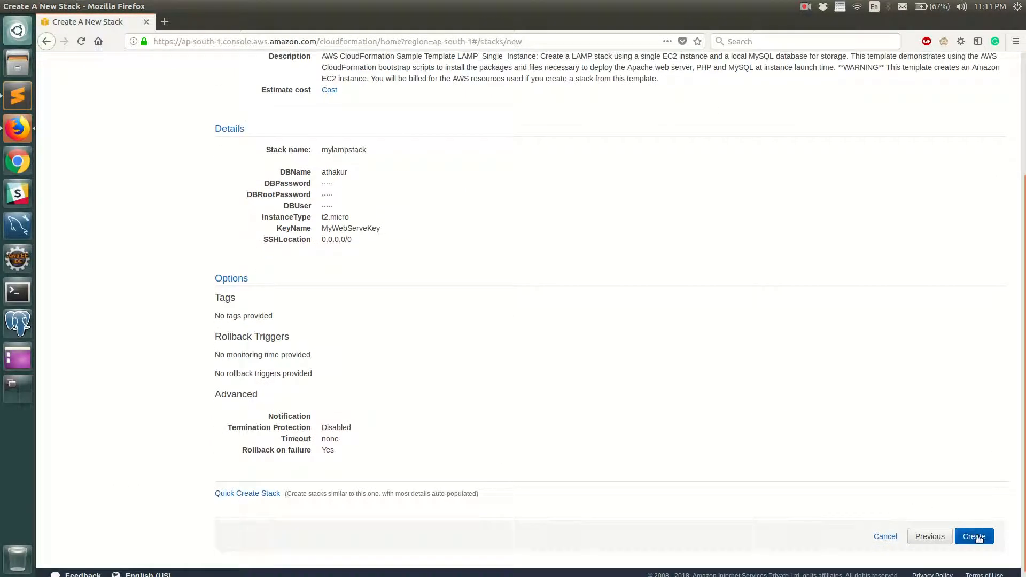
click(973, 536)
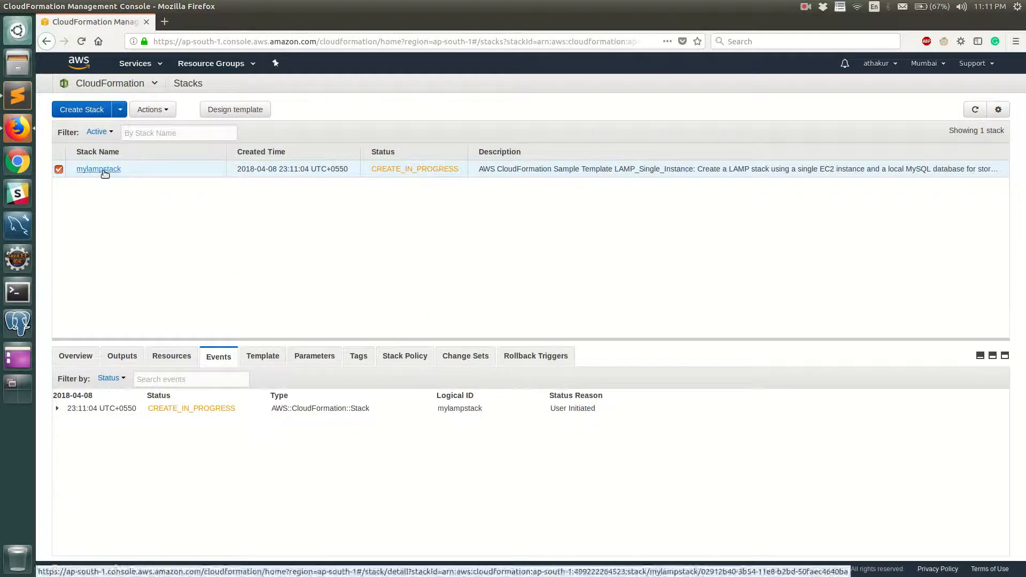
From the Stacks list, begin another stack with the LAMP Stack sample template selected.
click(98, 168)
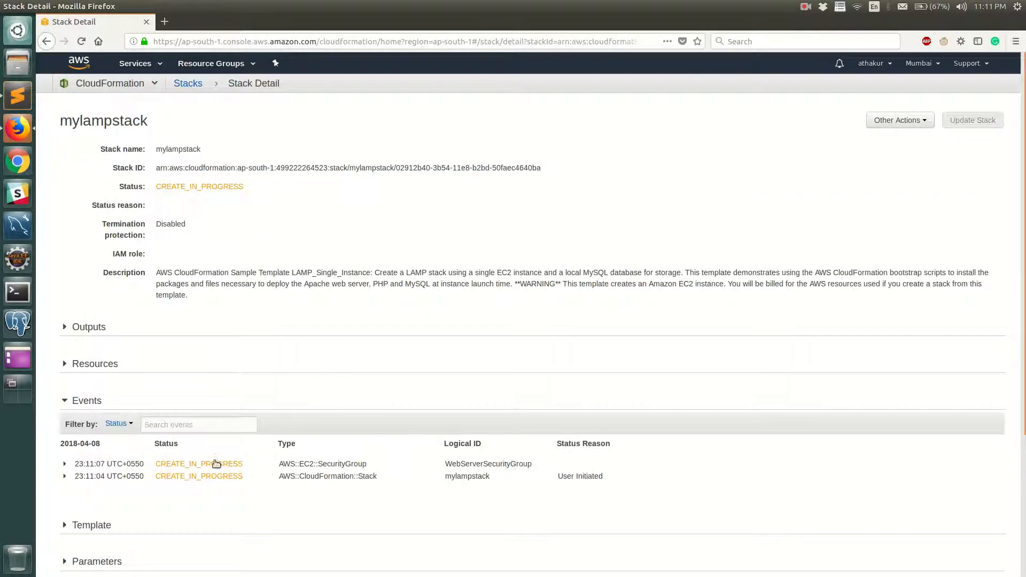
mouse_move(284, 493)
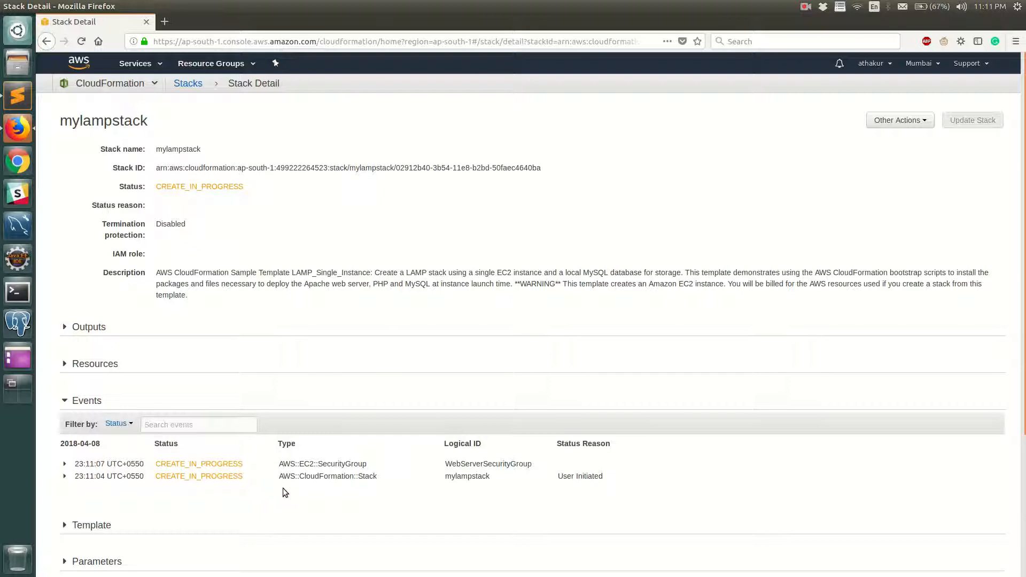
click(188, 83)
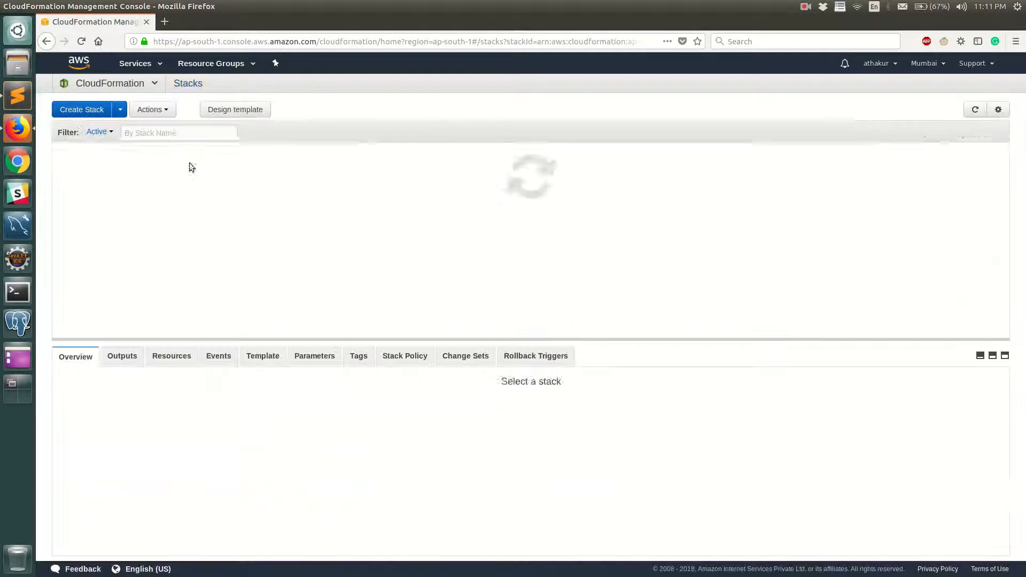
click(81, 109)
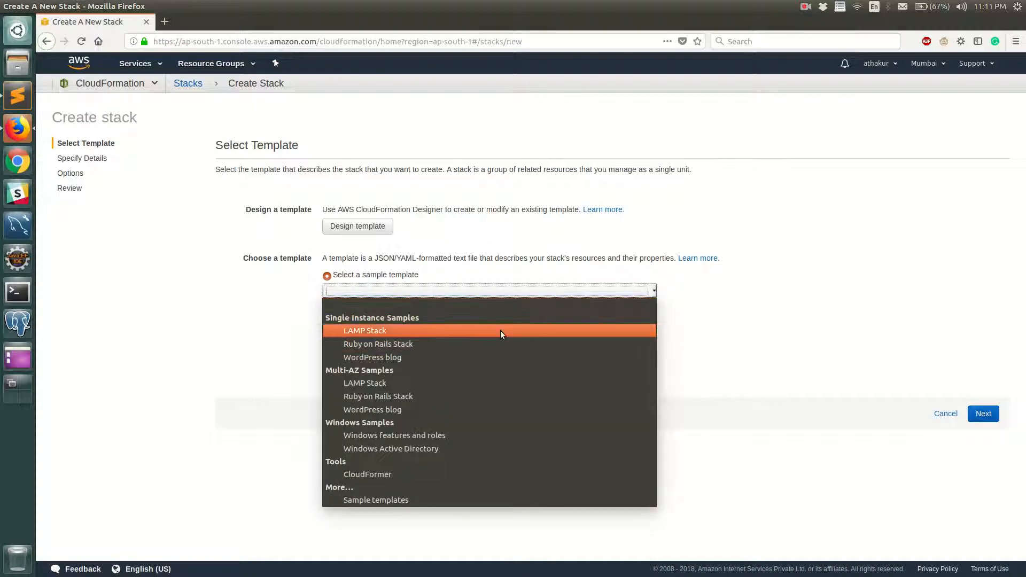
click(364, 330)
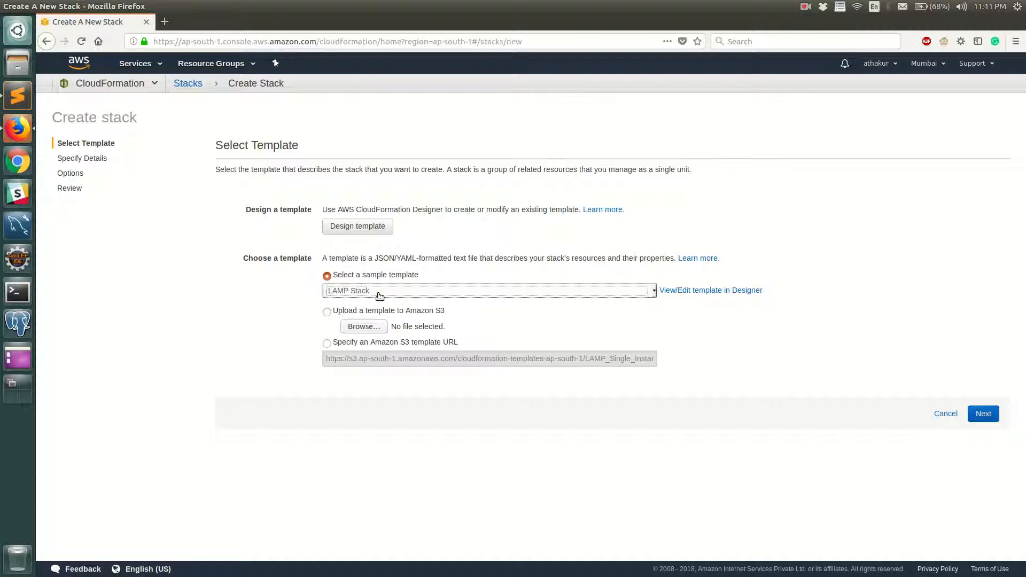
mouse_move(710, 290)
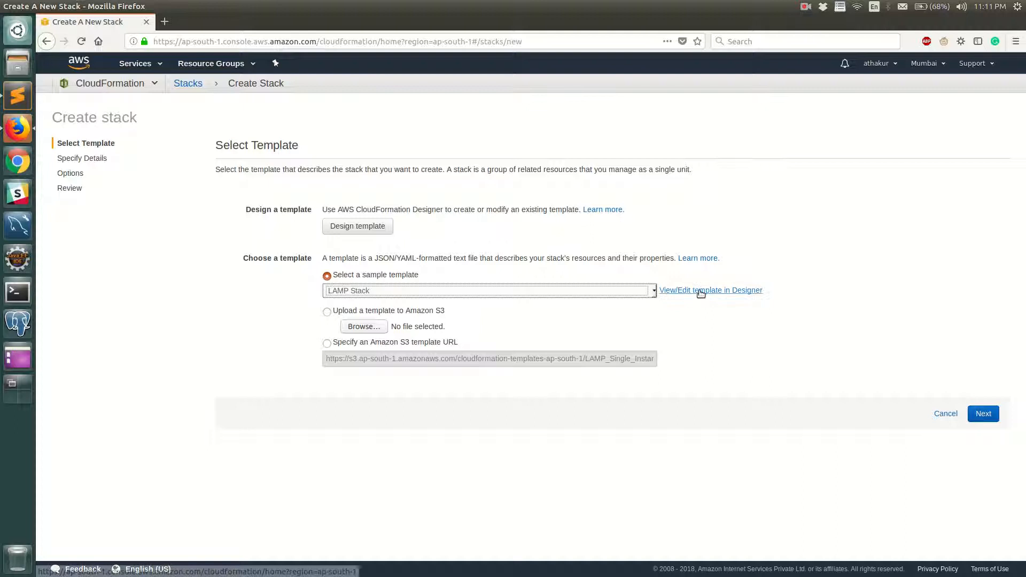
View the template in Designer and review AWSTemplateFormatVersion, Description and the Parameters block.
click(710, 289)
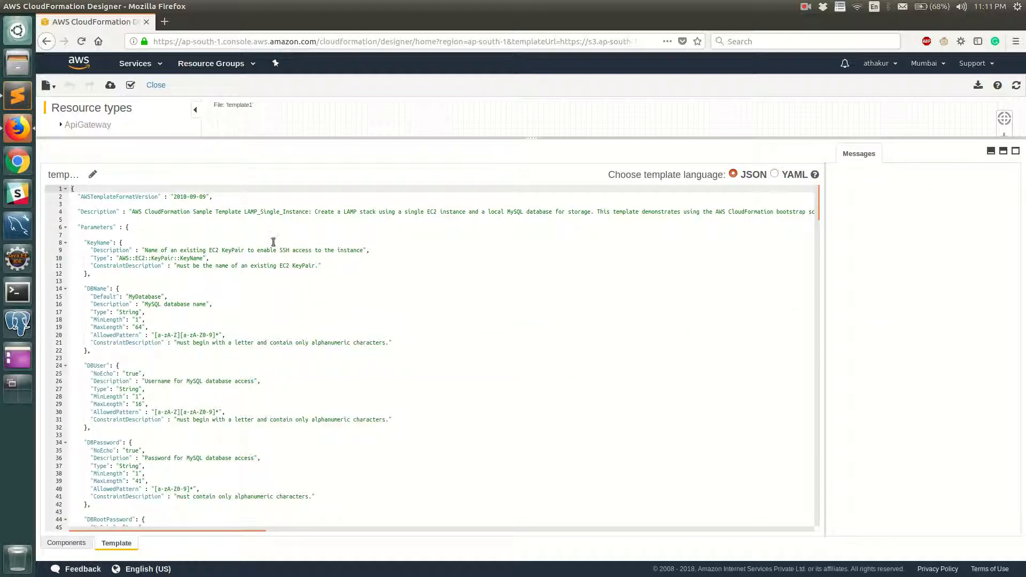
mouse_move(130, 201)
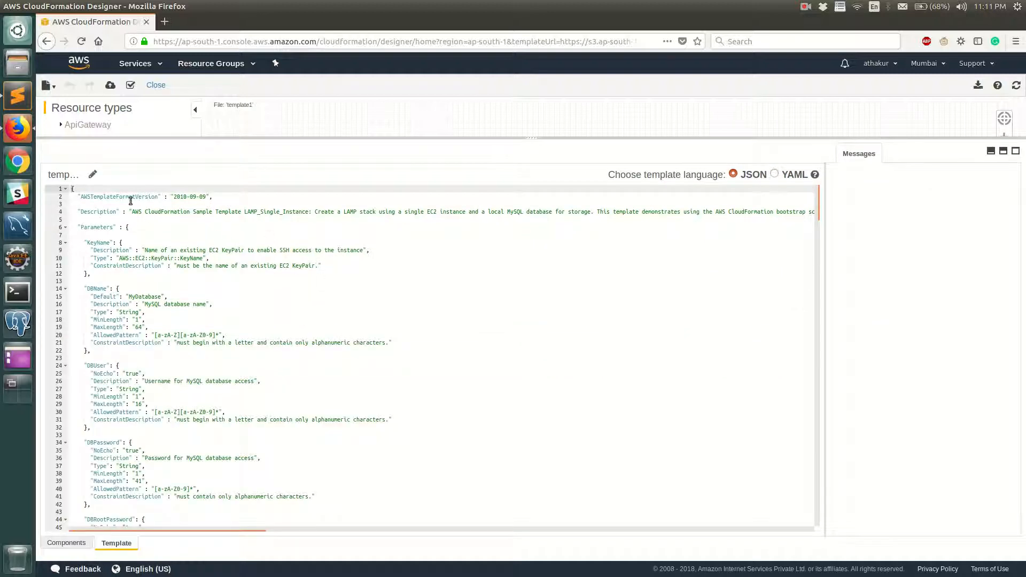
double_click(119, 196)
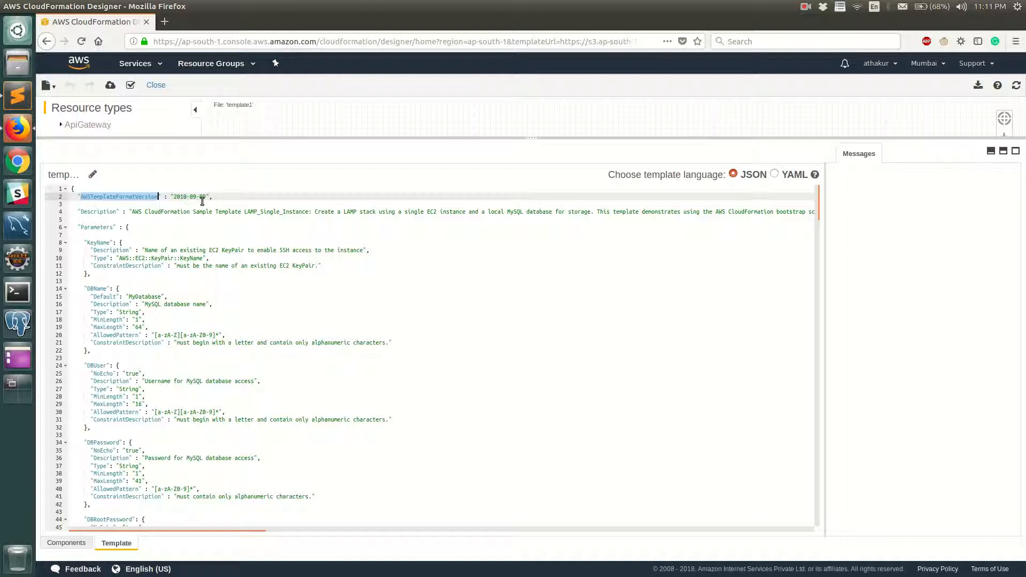
mouse_move(279, 278)
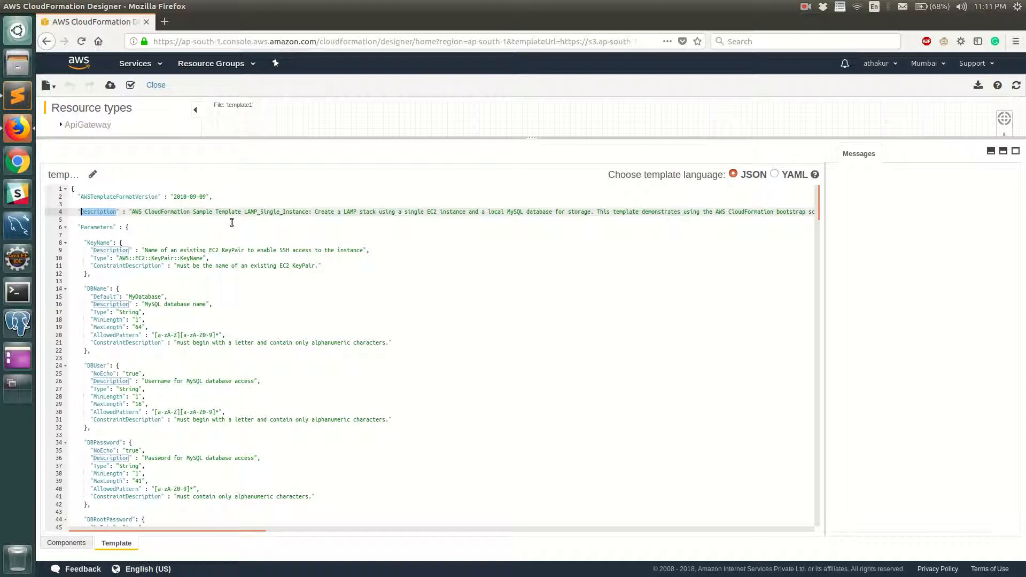
mouse_move(278, 188)
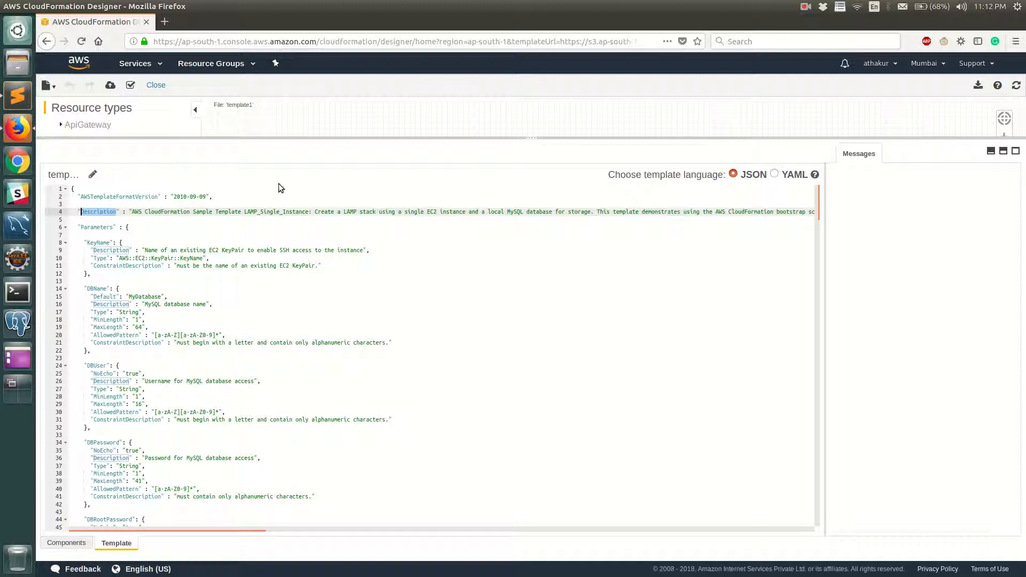
mouse_move(448, 263)
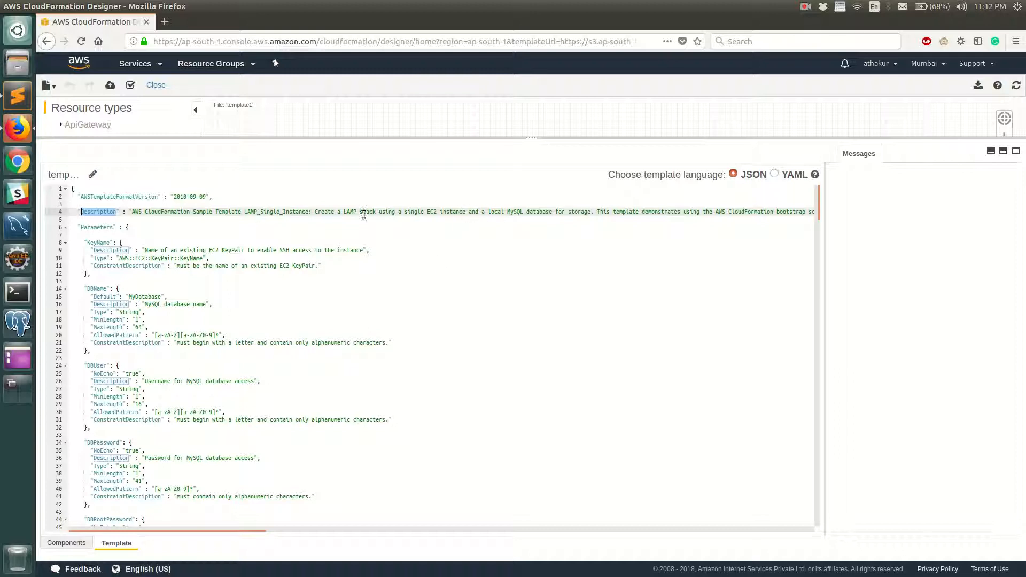
mouse_move(148, 225)
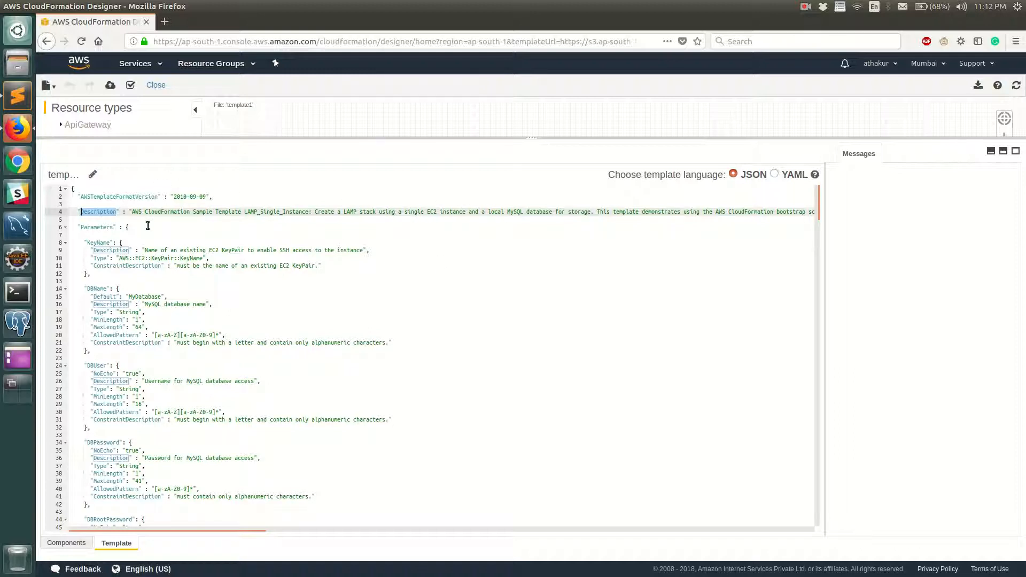
click(250, 292)
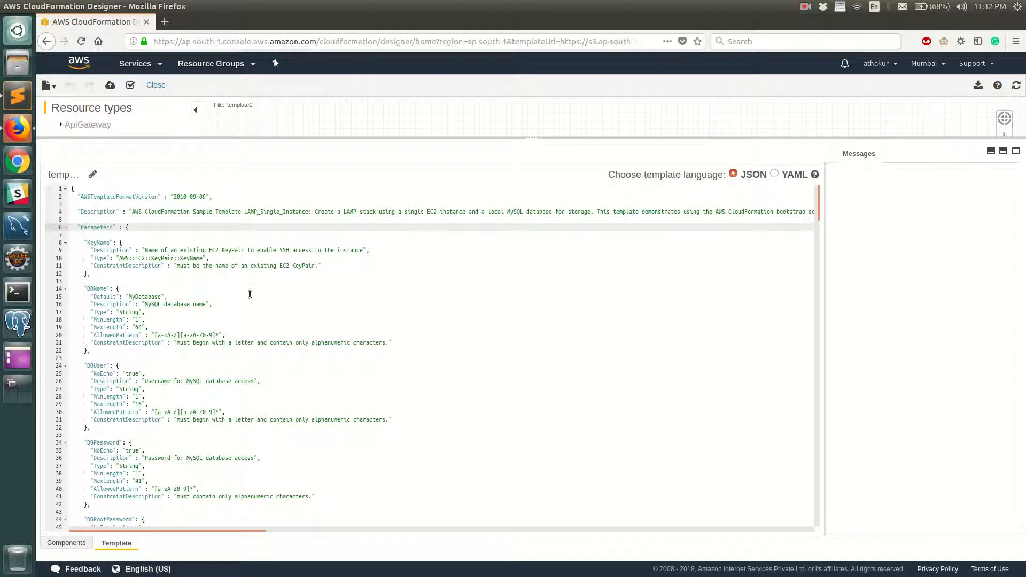
mouse_move(225, 251)
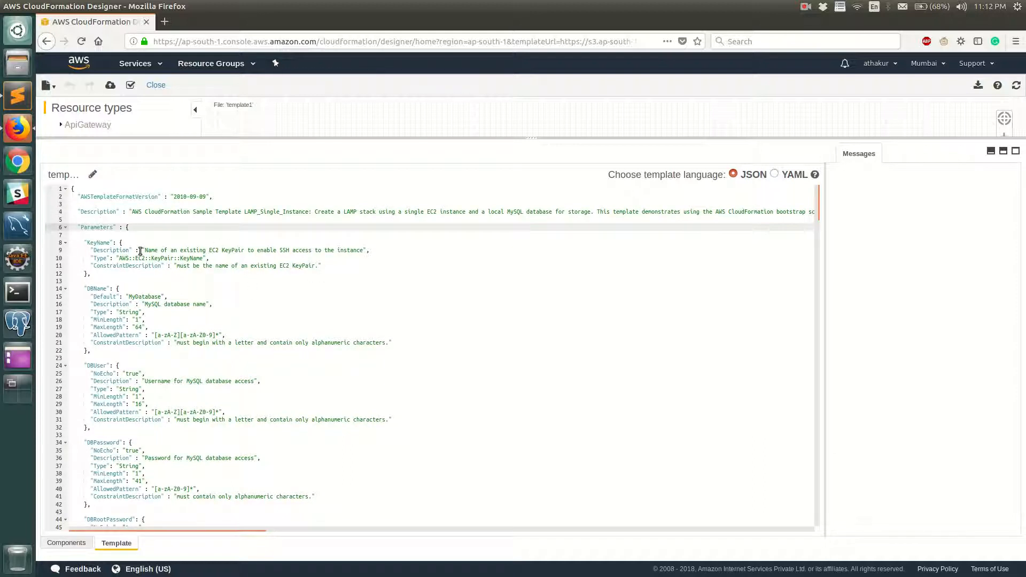
mouse_move(250, 232)
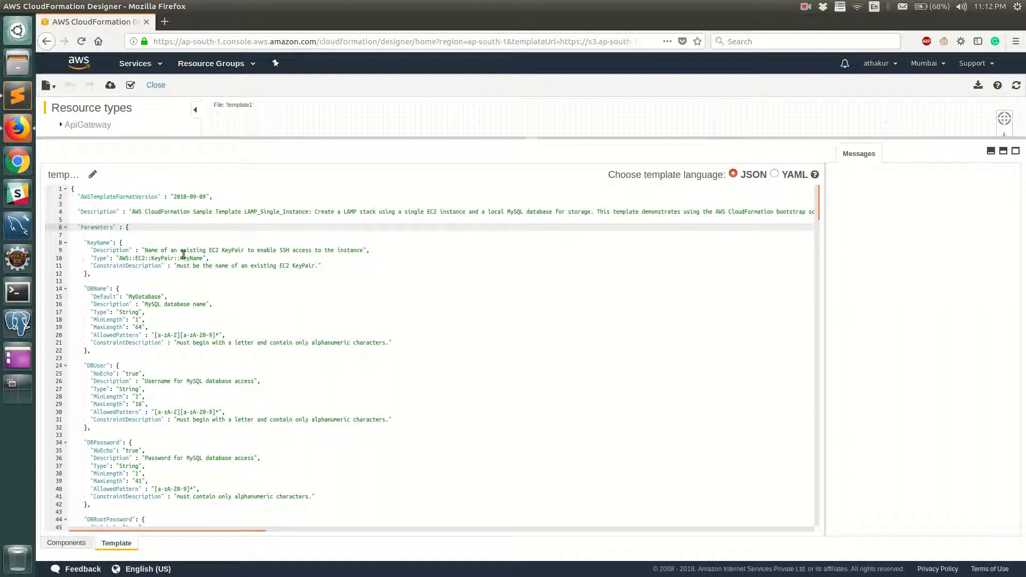
mouse_move(142, 435)
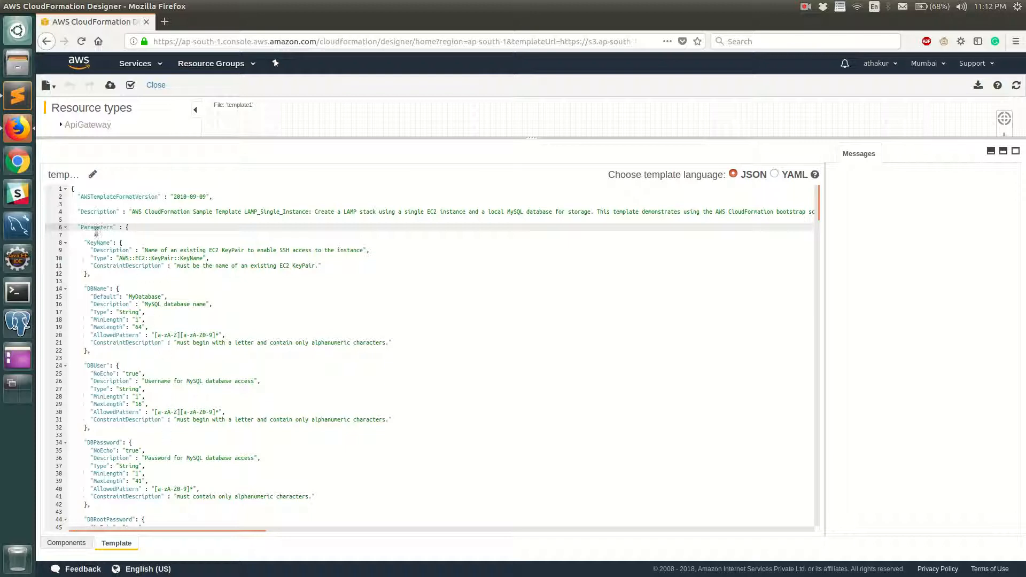
Scroll the JSON template past Mappings down to the Resources section with WebServerInstance.
scroll(down, 3)
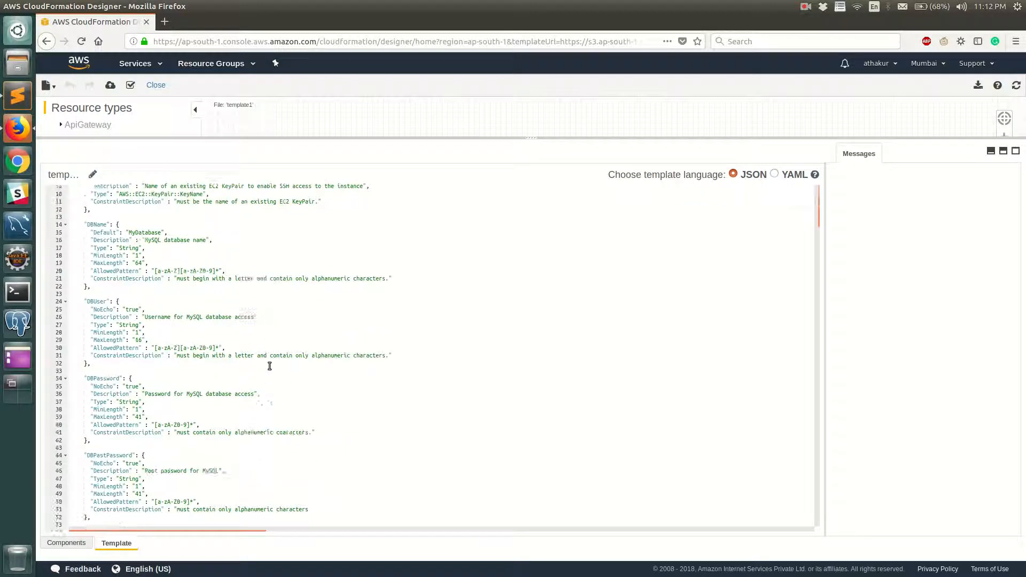
scroll(down, 3)
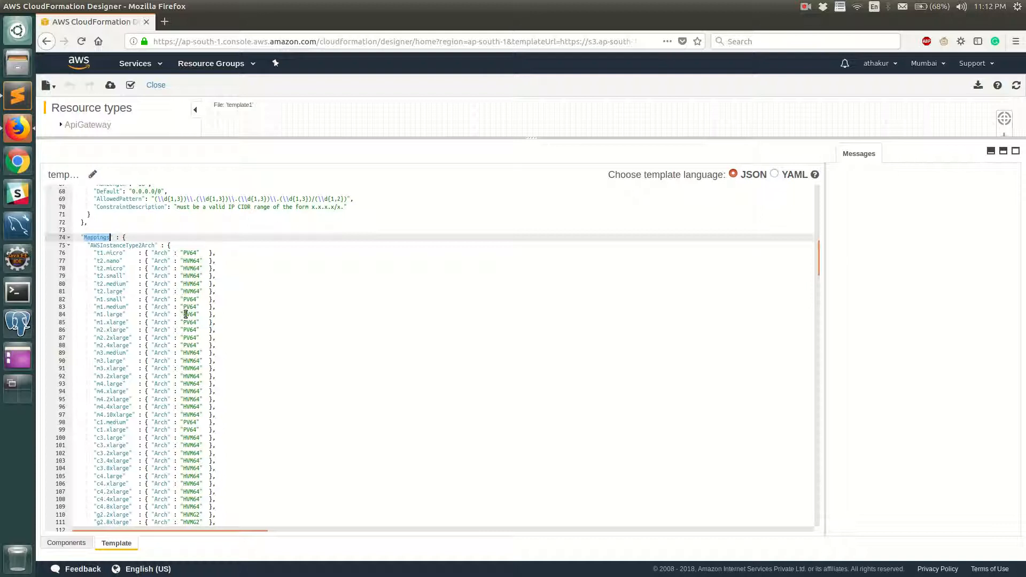
scroll(down, 3)
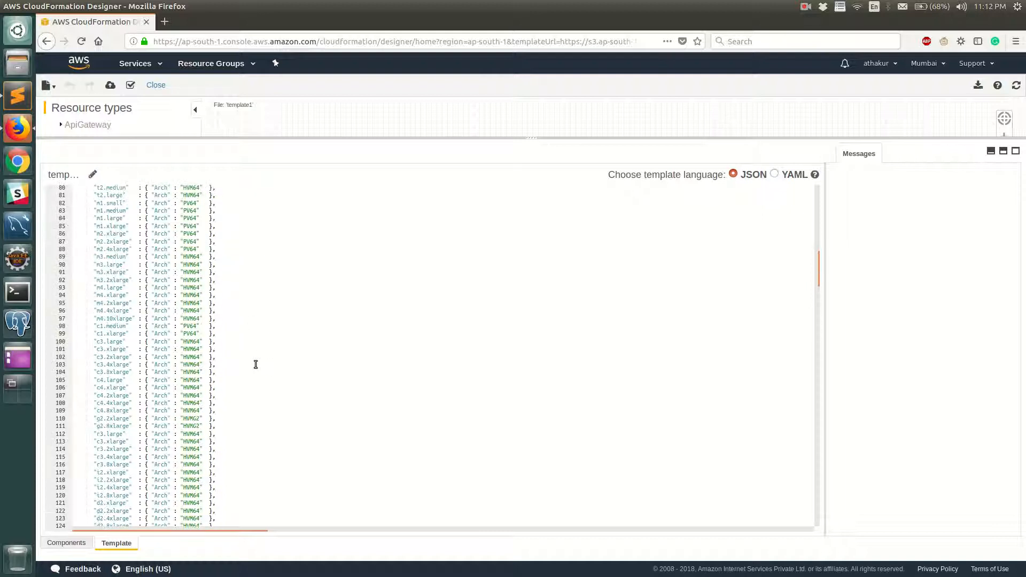
scroll(down, 3)
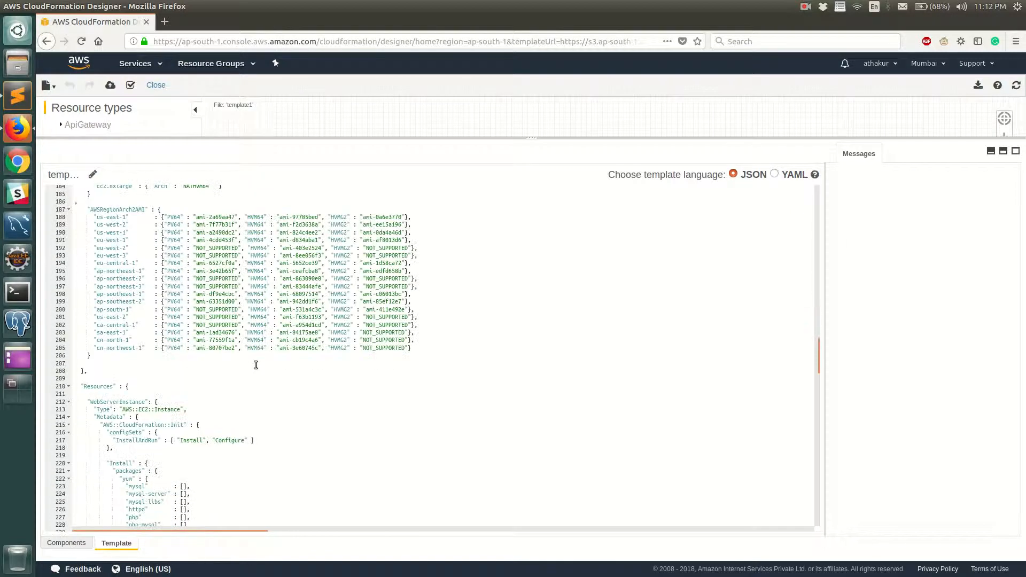
scroll(down, 3)
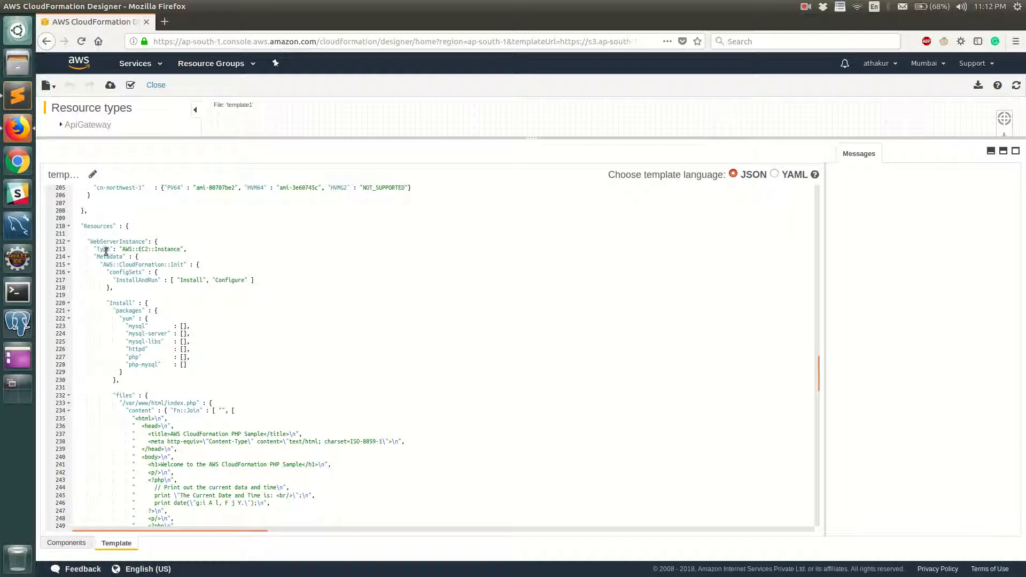
double_click(98, 226)
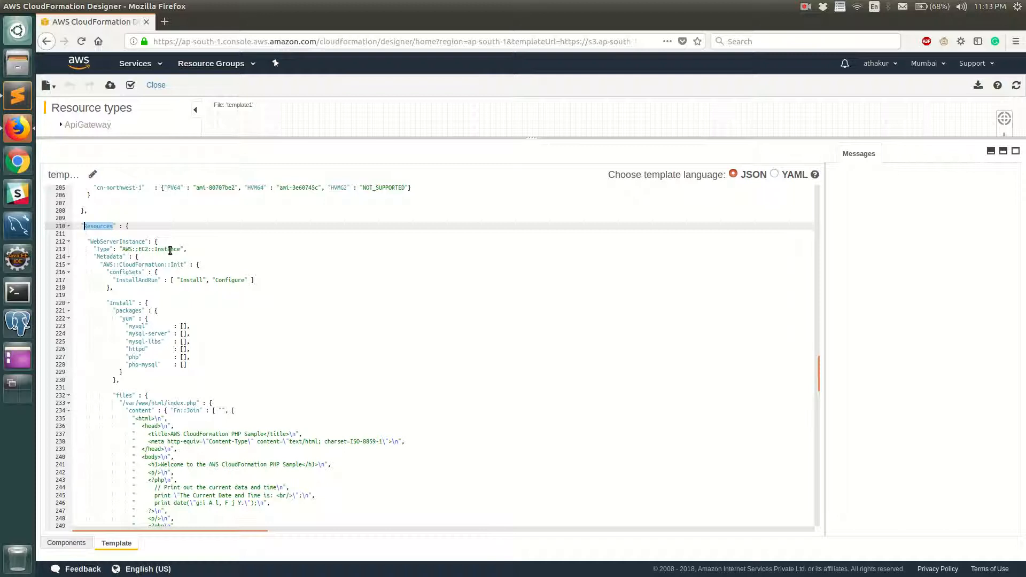
mouse_move(257, 288)
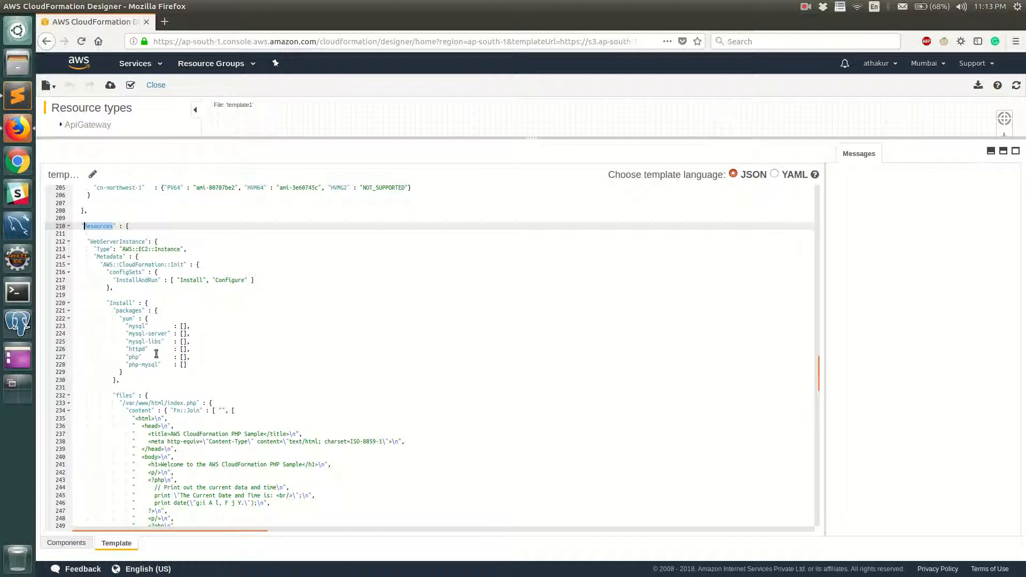
mouse_move(197, 377)
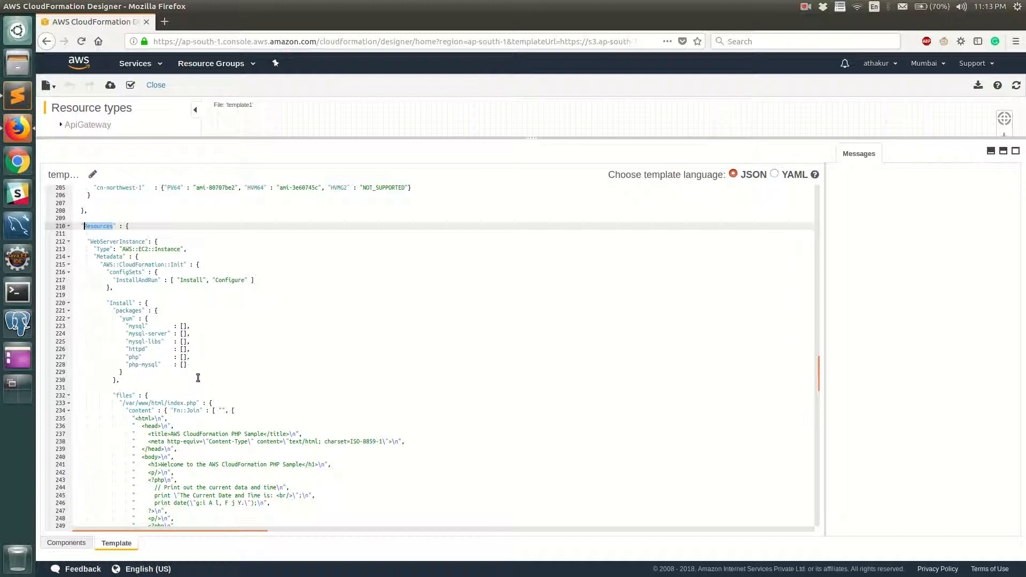
mouse_move(234, 442)
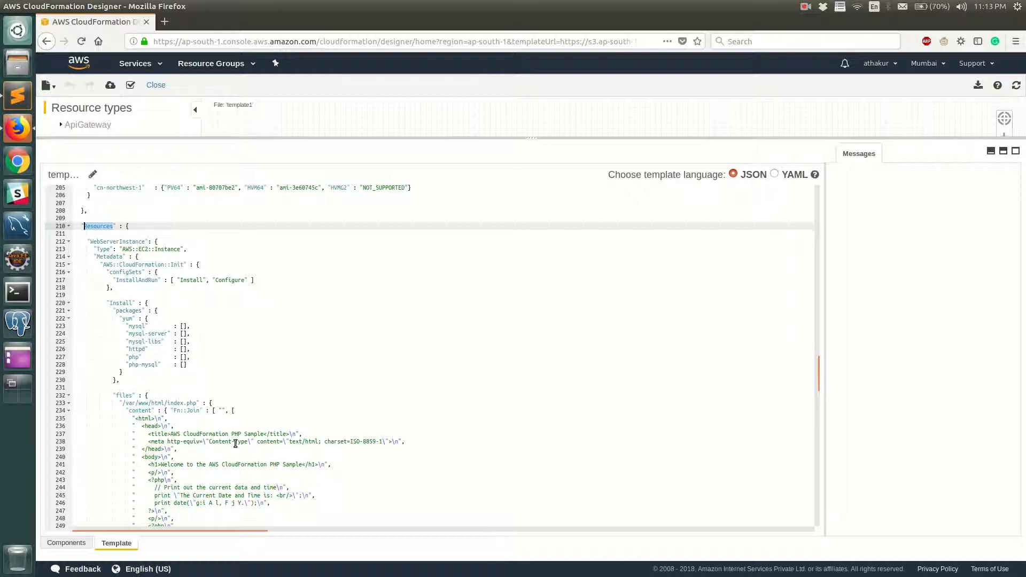
mouse_move(207, 440)
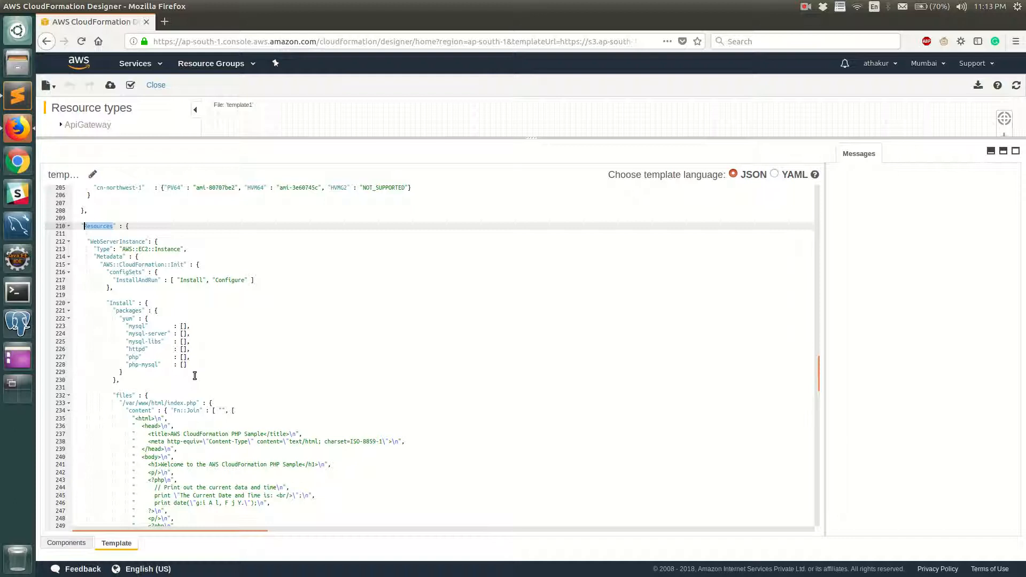
scroll(down, 3)
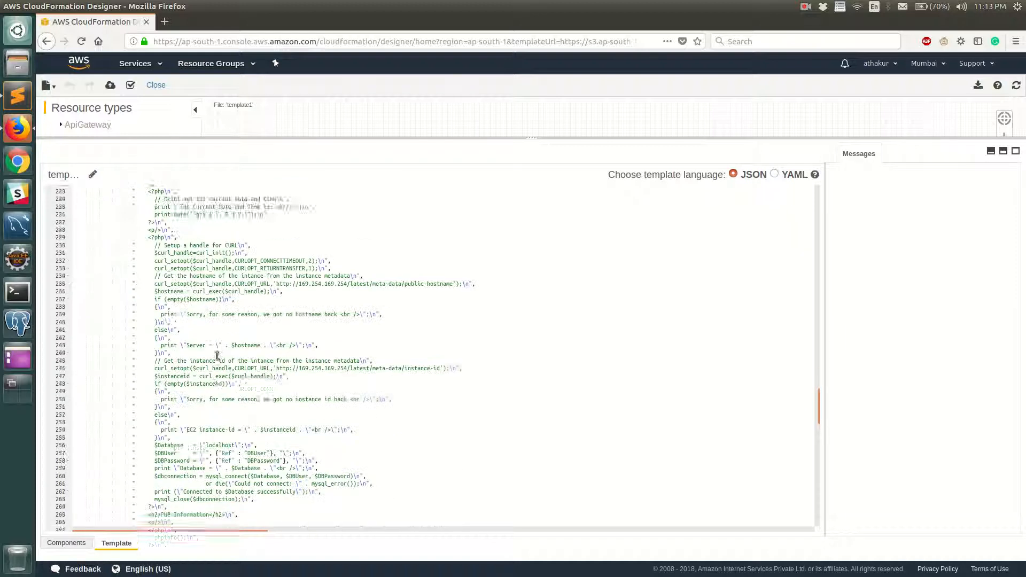
scroll(down, 3)
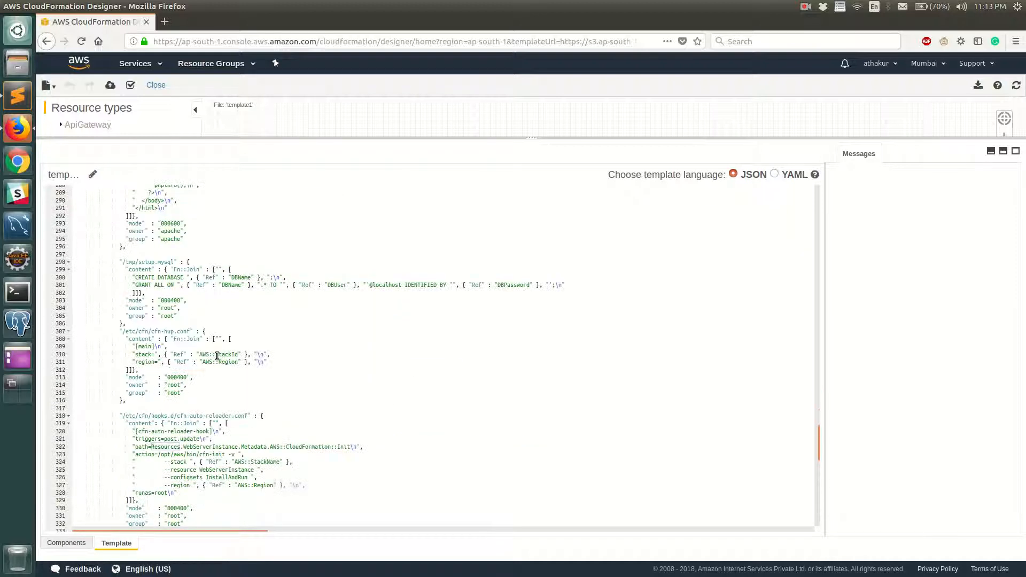
scroll(down, 3)
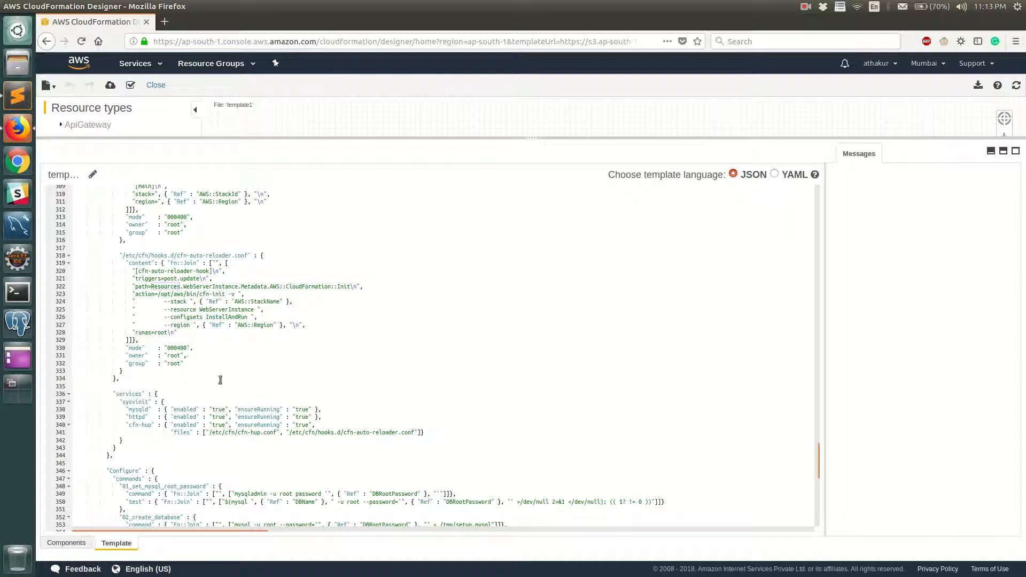
scroll(down, 3)
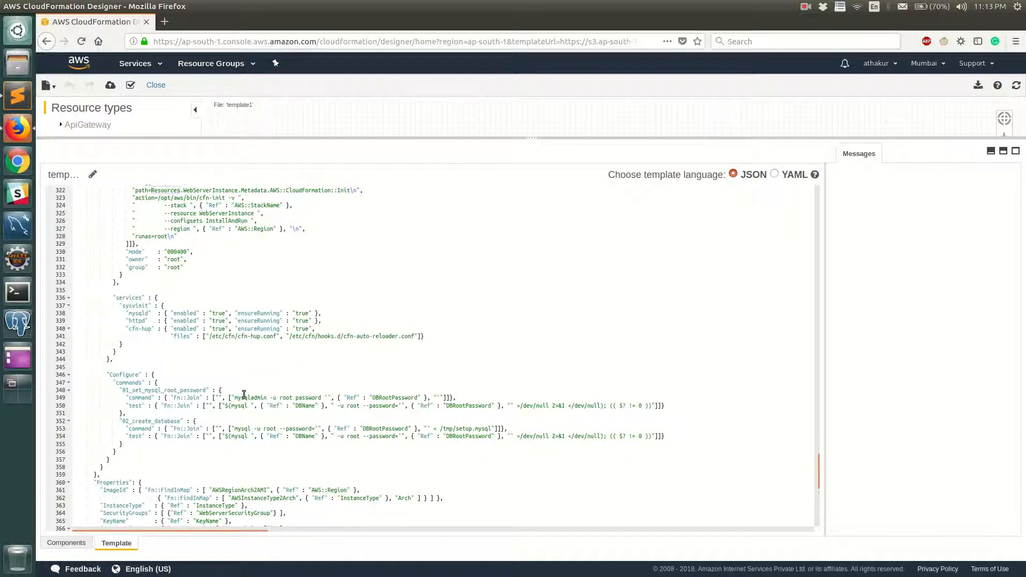
scroll(down, 3)
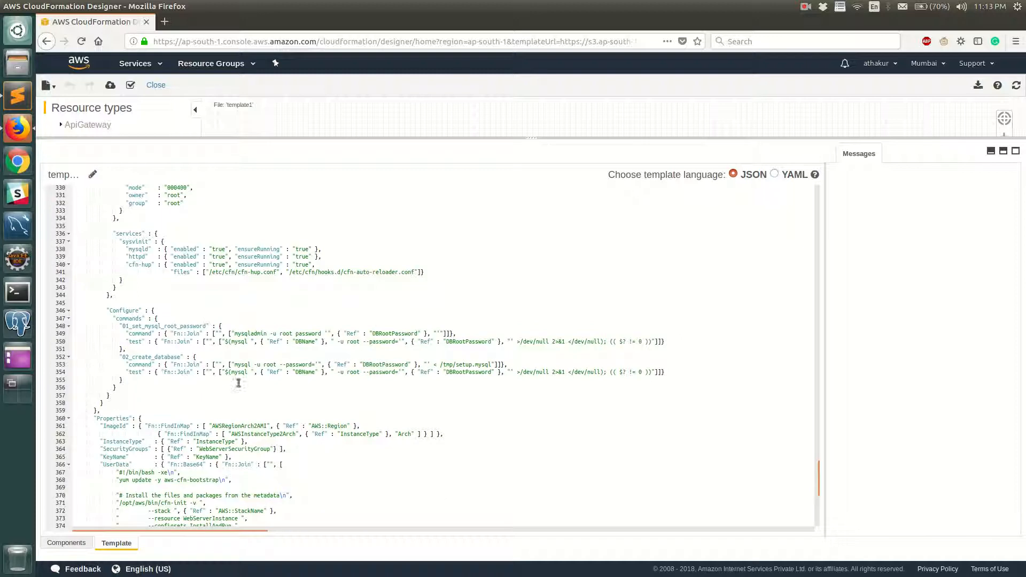
mouse_move(367, 289)
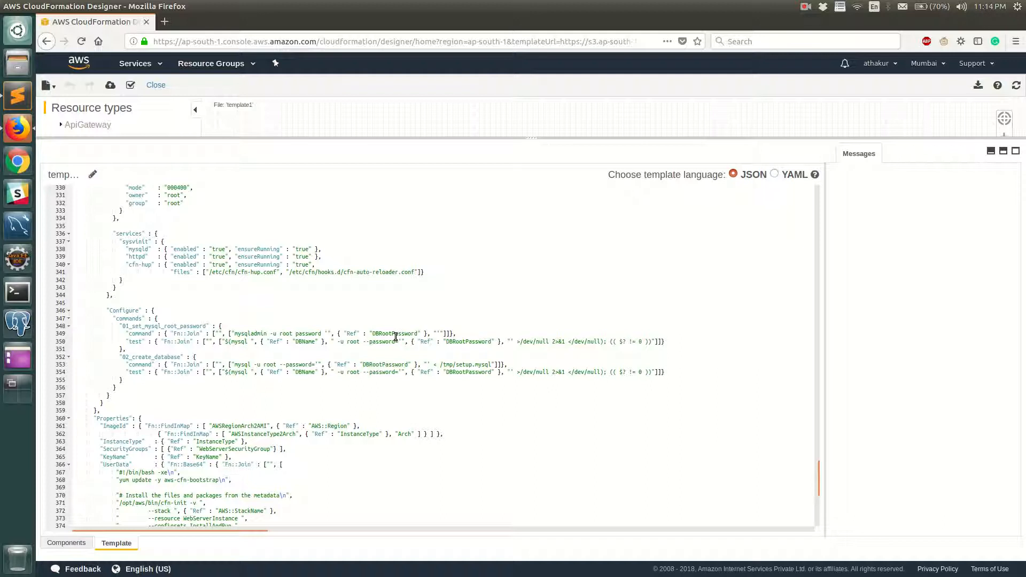
mouse_move(218, 256)
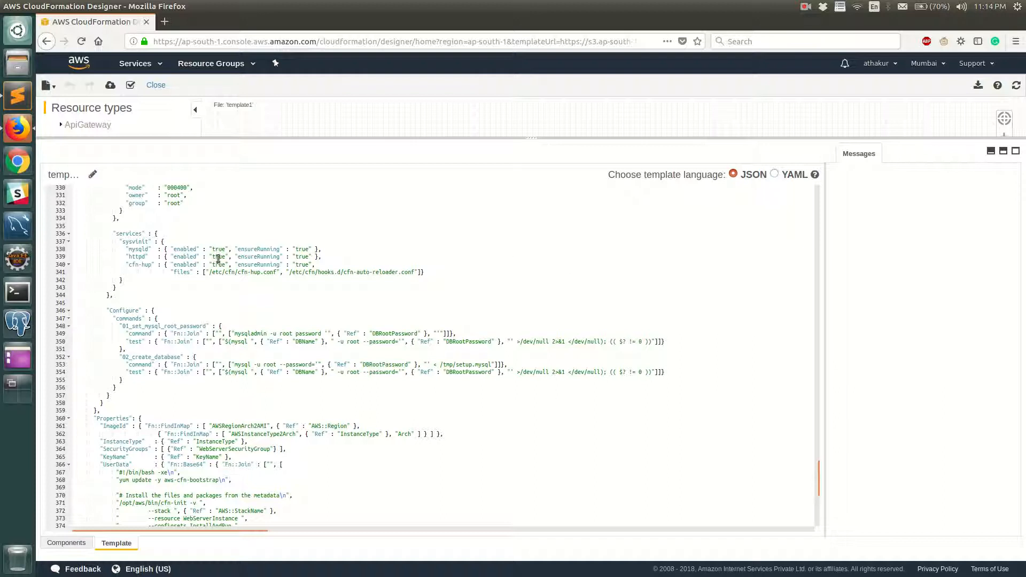
mouse_move(381, 329)
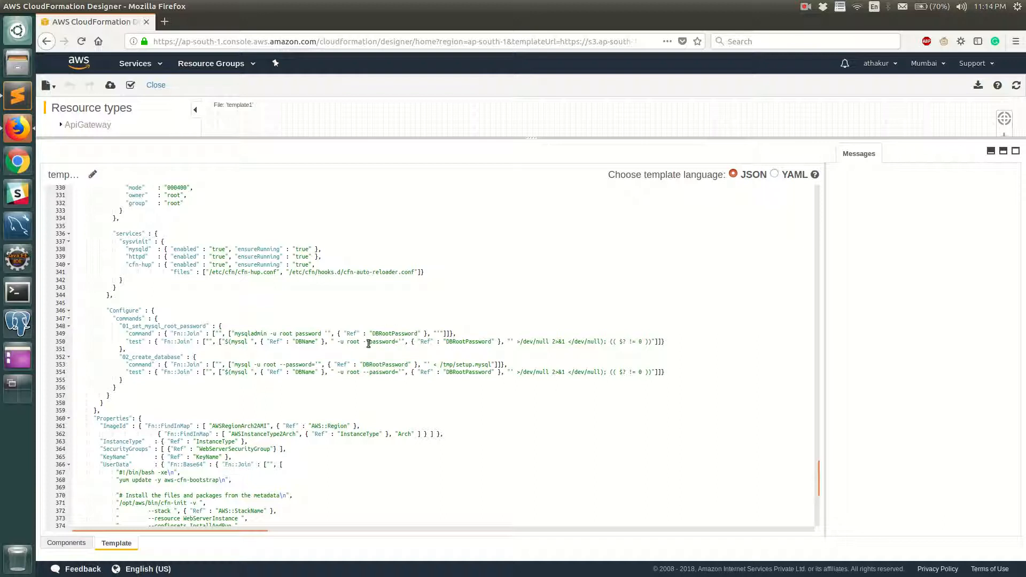
scroll(down, 3)
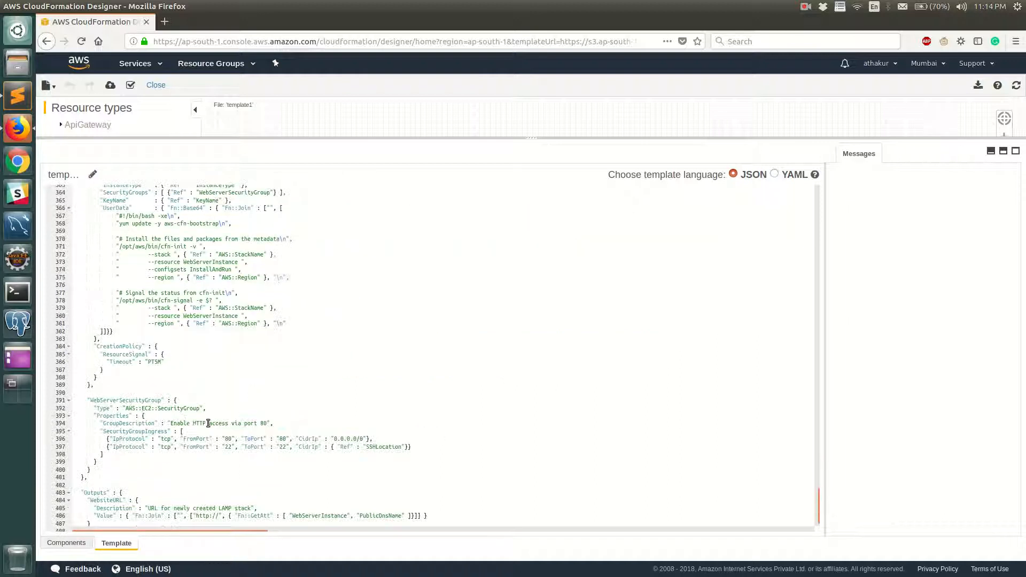
scroll(down, 3)
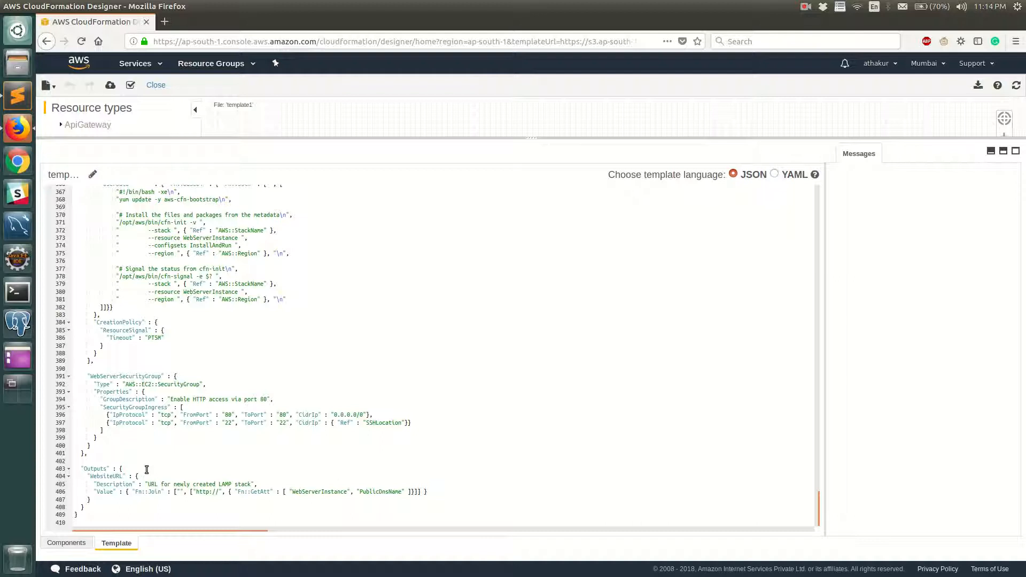
mouse_move(308, 492)
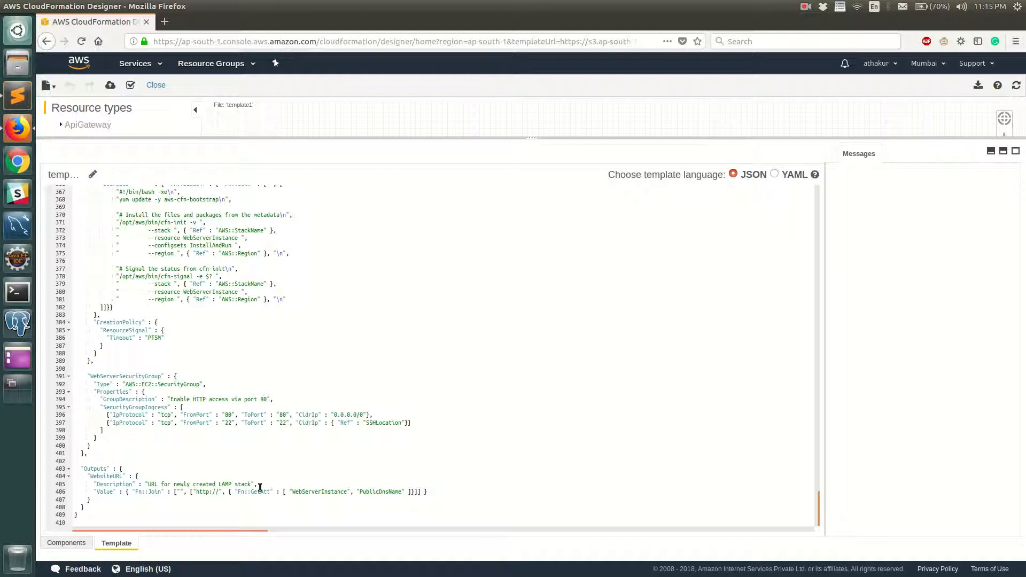
double_click(251, 491)
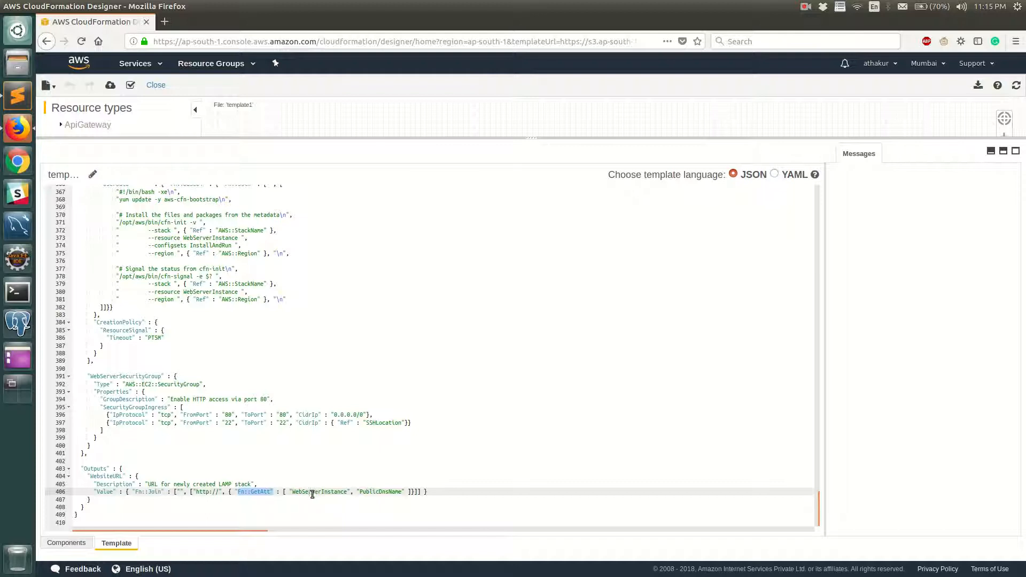
mouse_move(314, 441)
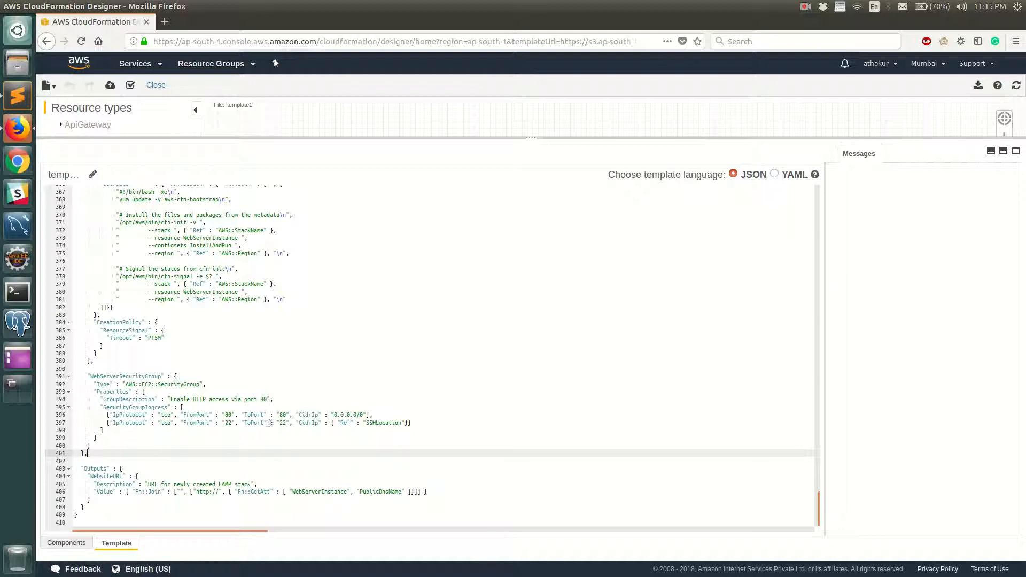
mouse_move(230, 443)
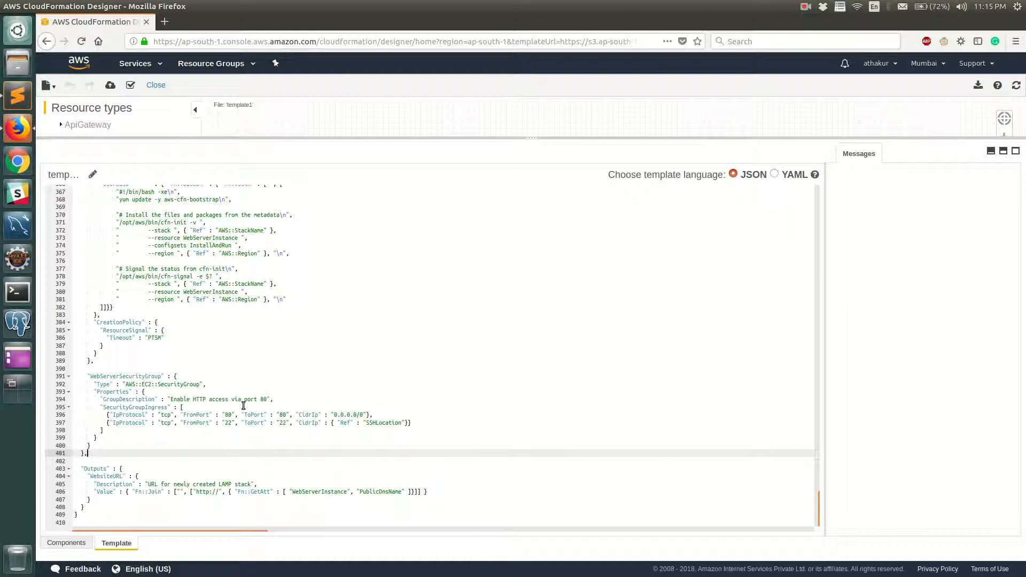
scroll(up, 3)
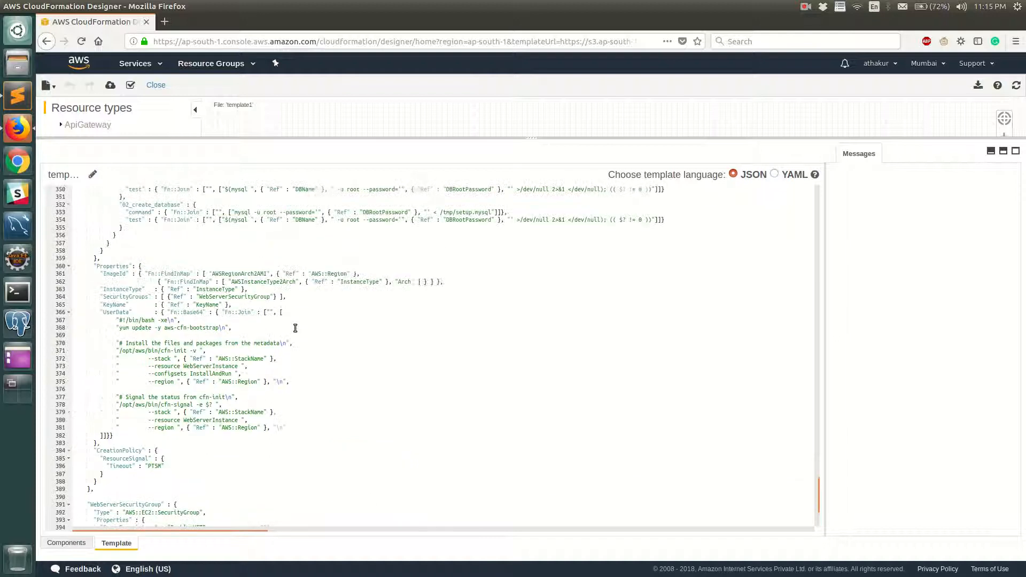
Leave Designer without saving and review the CREATE_COMPLETE events of mylampstack.
click(155, 85)
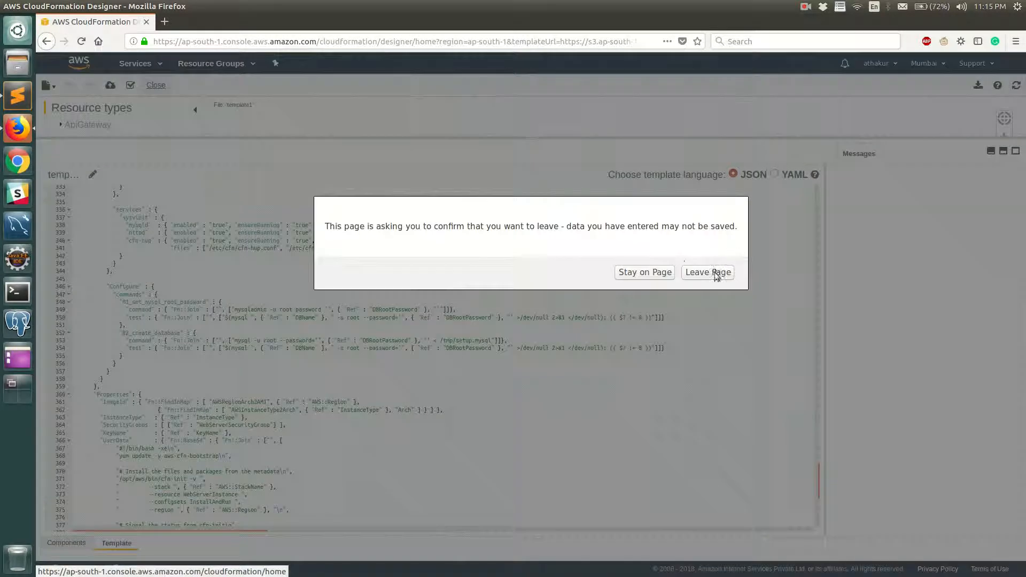
click(708, 272)
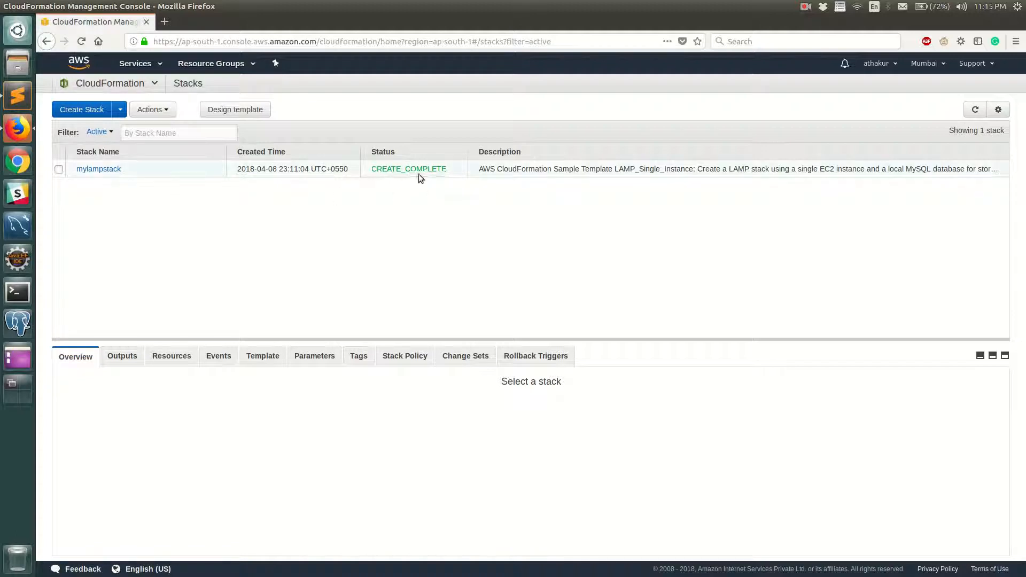
click(98, 169)
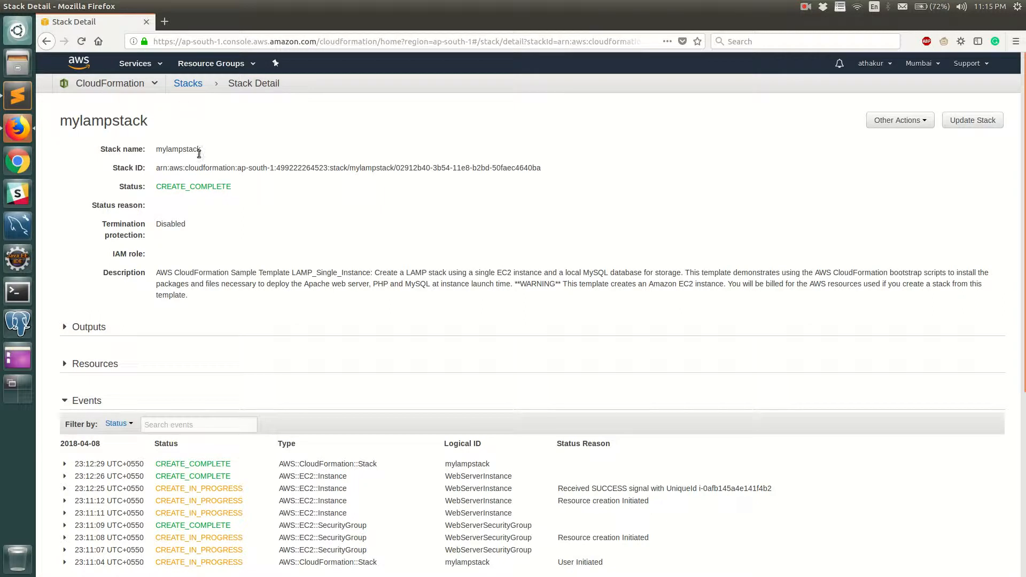
scroll(down, 3)
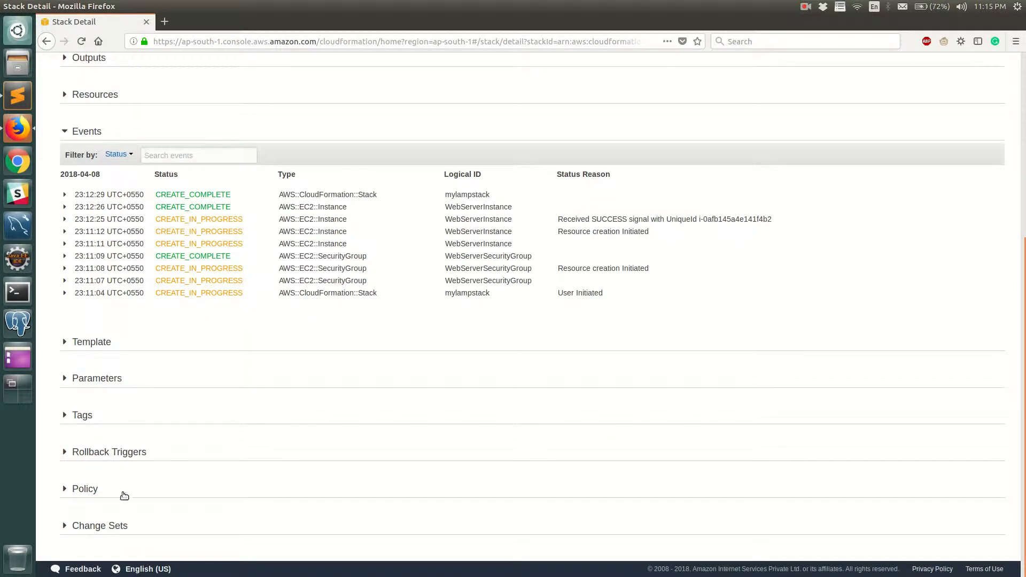
scroll(up, 3)
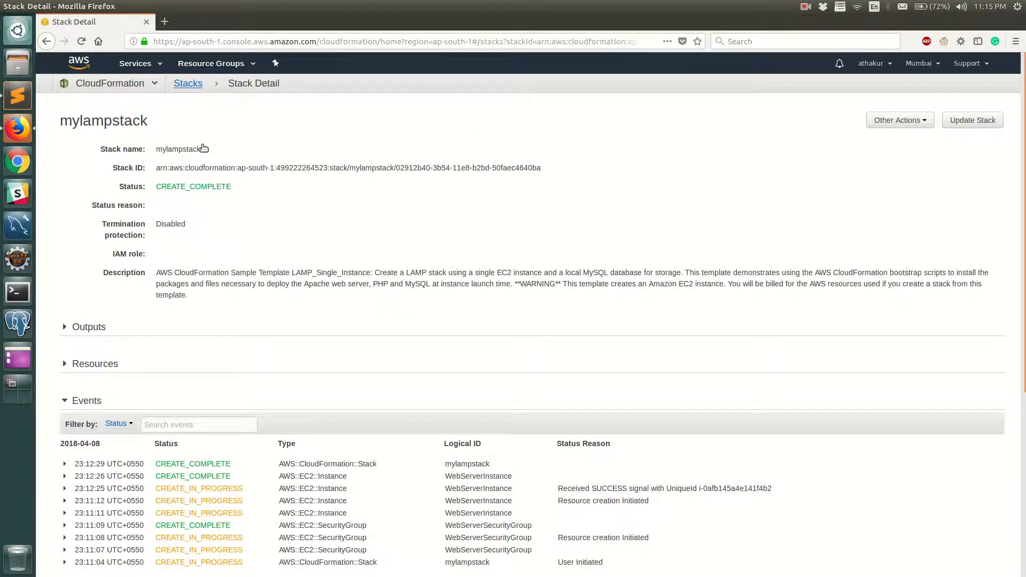
Return to the stack list and show mylampstack's Outputs with its WebsiteURL.
click(187, 83)
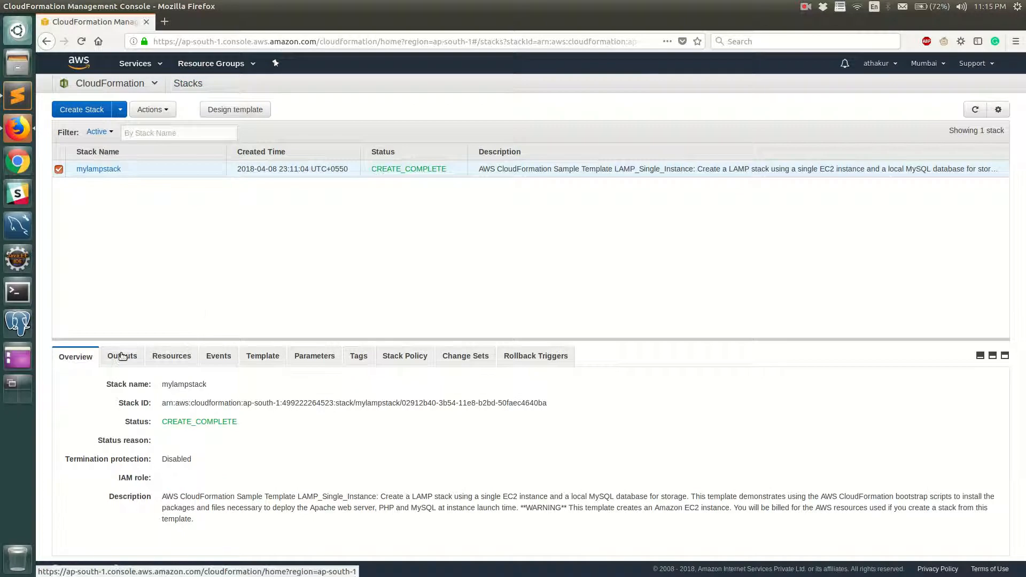
click(121, 355)
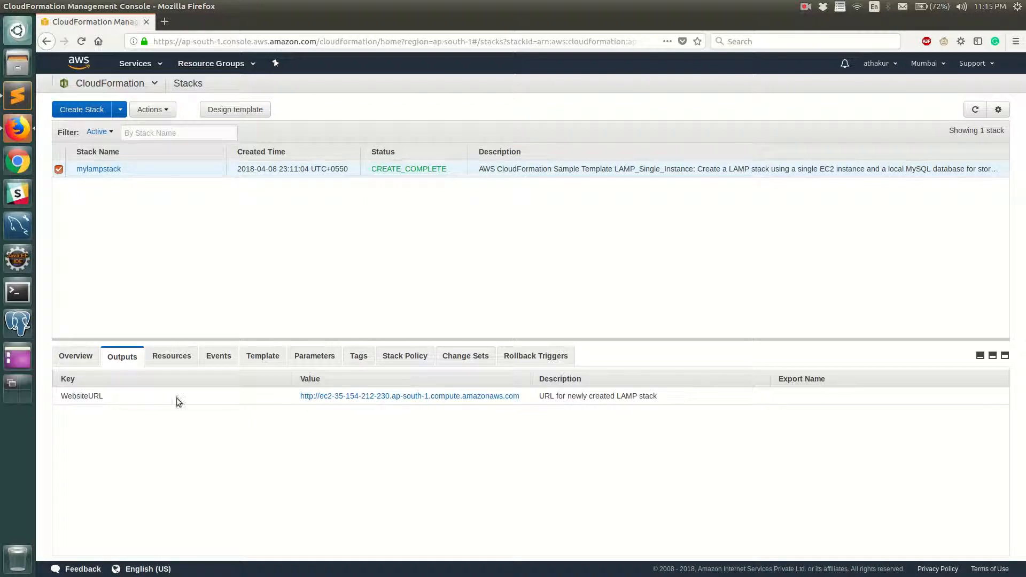
mouse_move(129, 403)
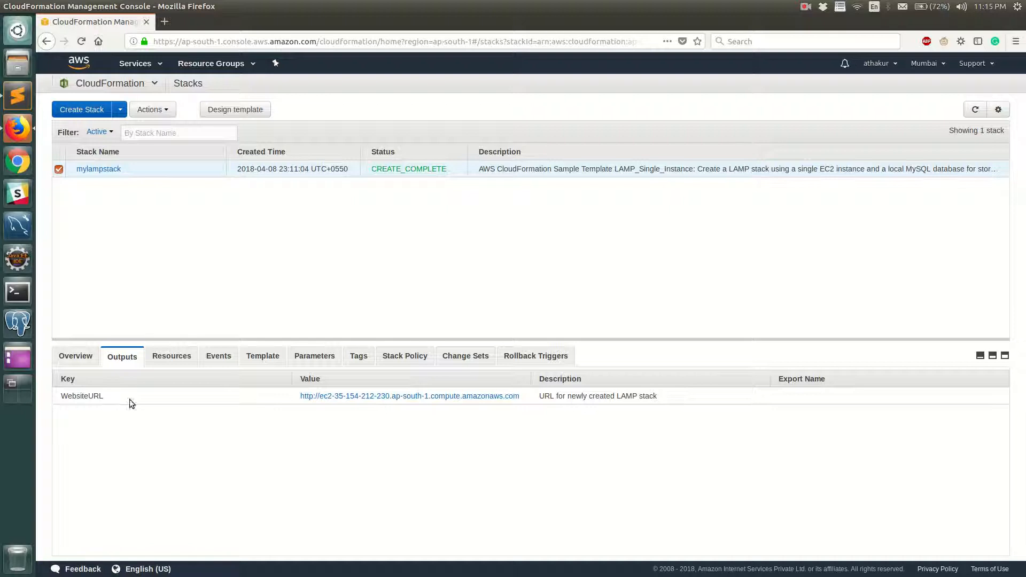
Visit the WebsiteURL, confirm the PHP page connected to localhost, and return to the console.
click(410, 396)
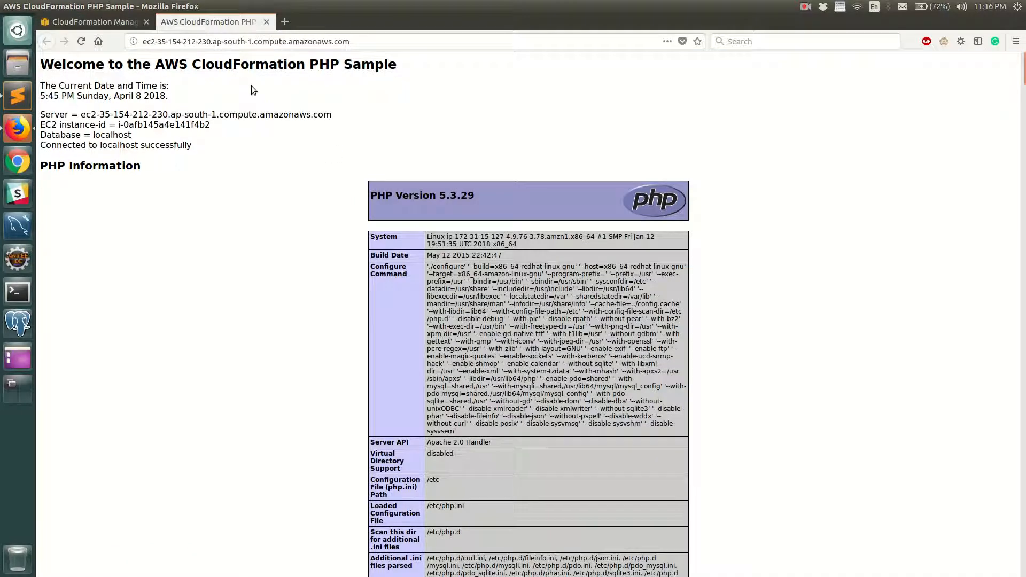
mouse_move(277, 136)
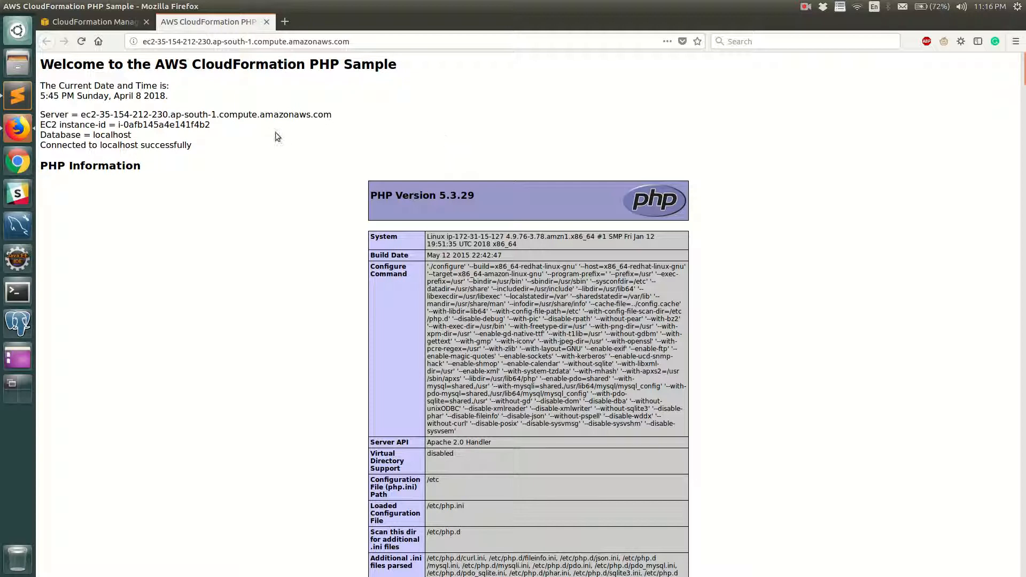
scroll(down, 3)
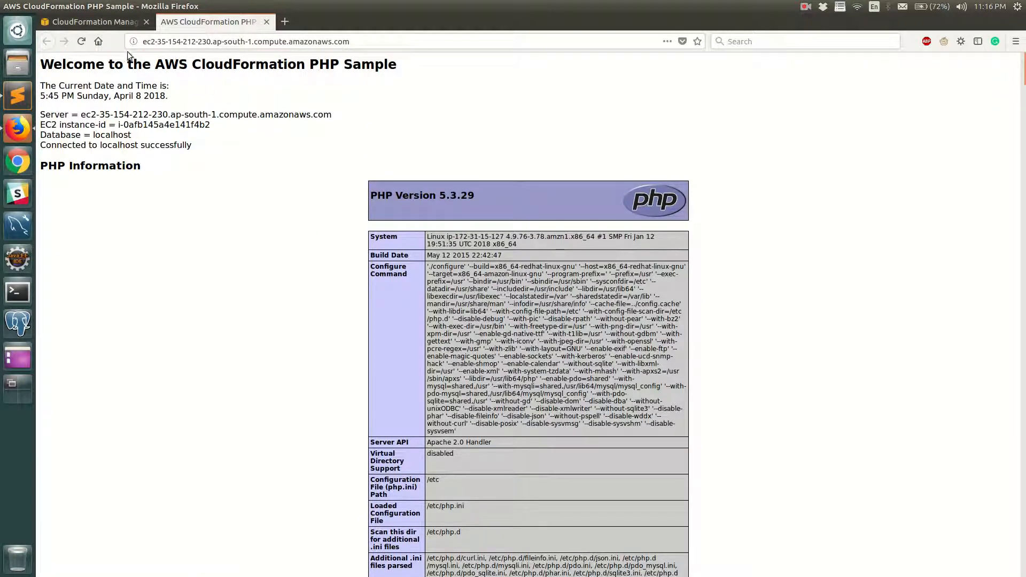
click(92, 22)
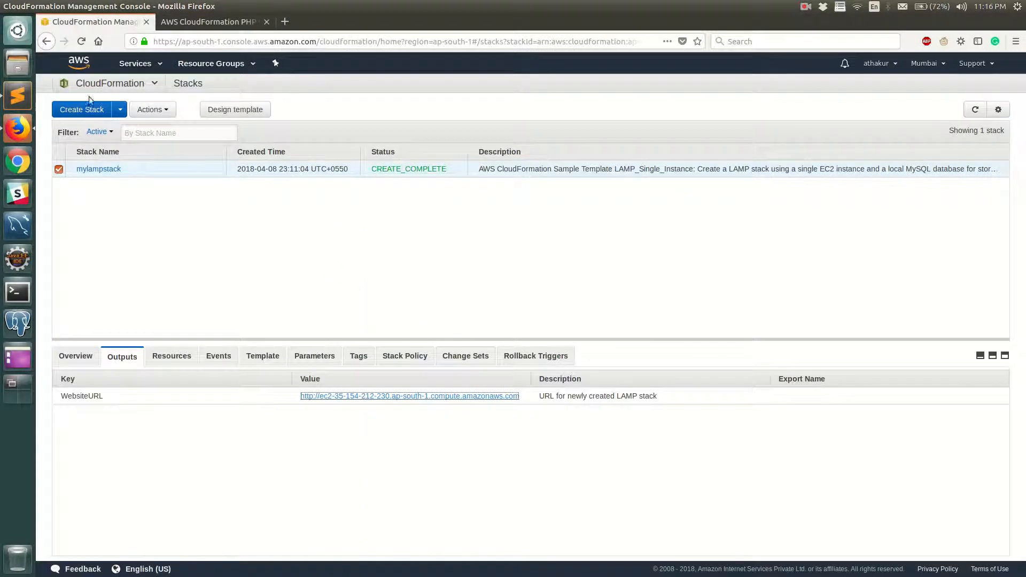
In EC2, select the stack's running instance and show its SSH Connect instructions.
click(135, 63)
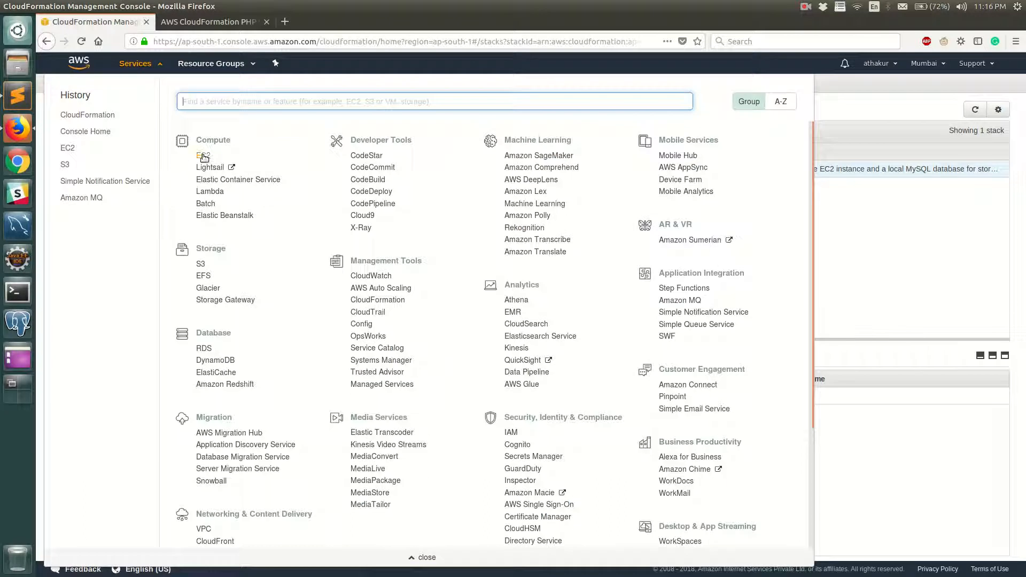
click(199, 155)
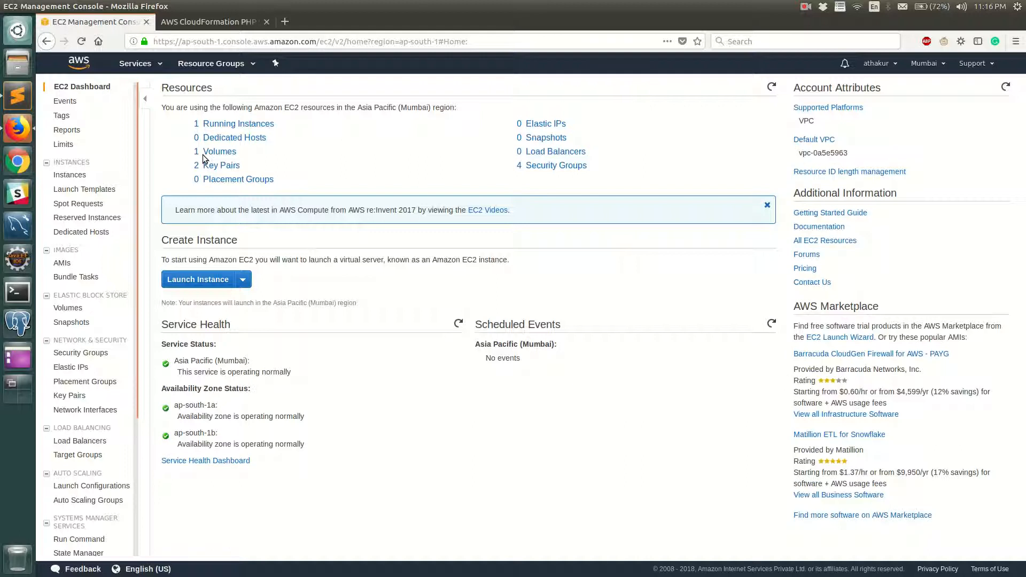
click(71, 175)
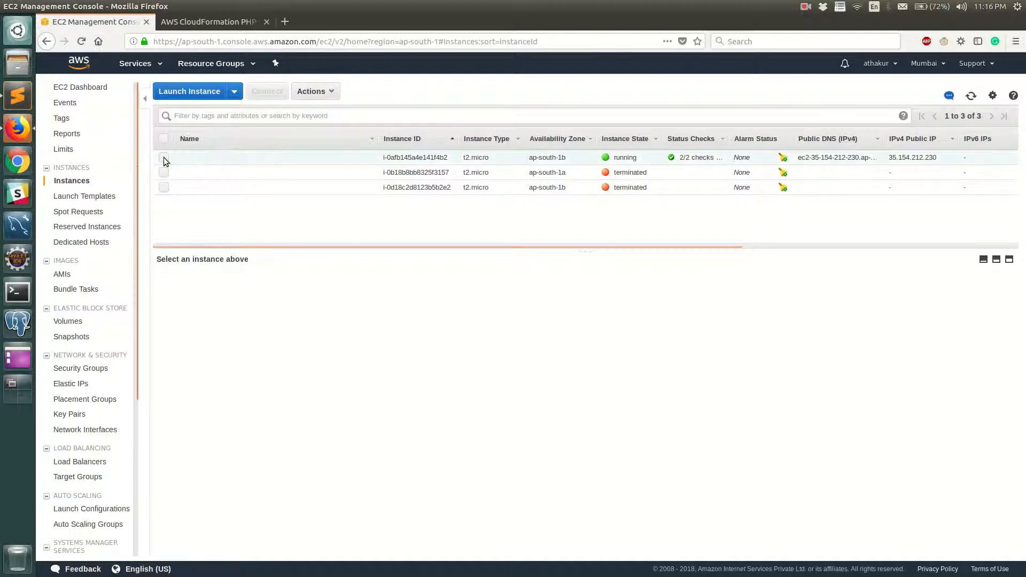
click(163, 157)
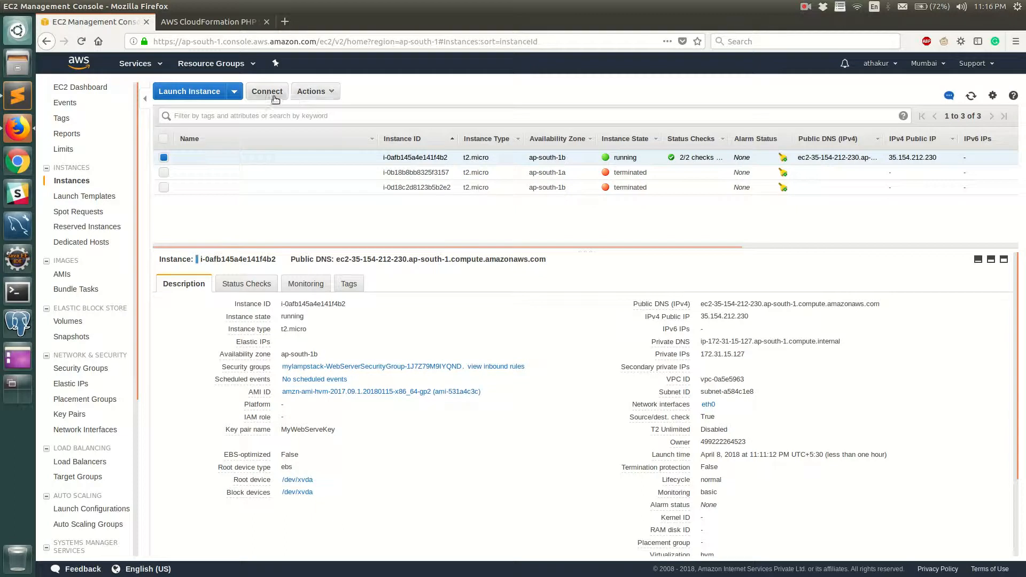
click(266, 91)
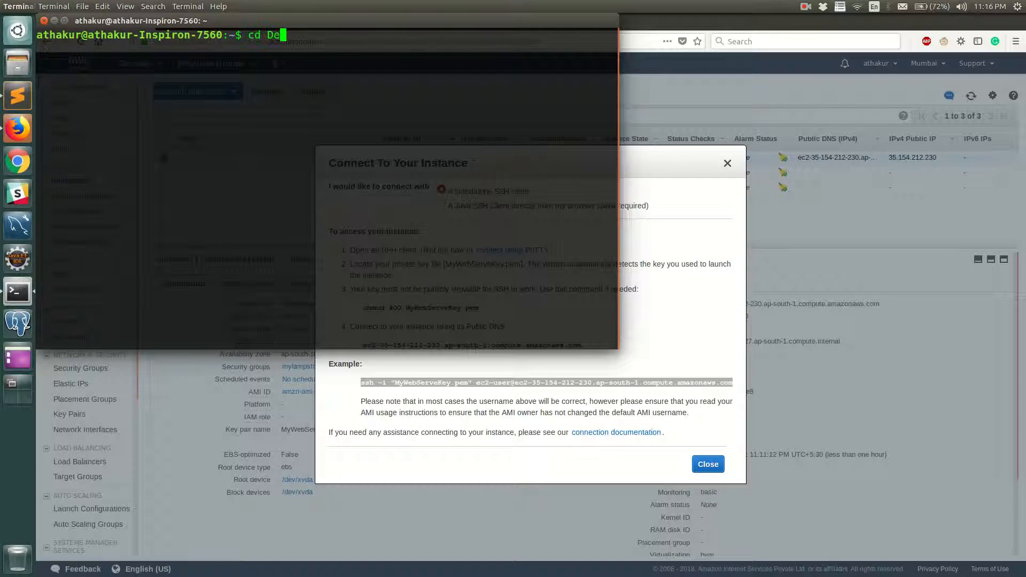
key(Return)
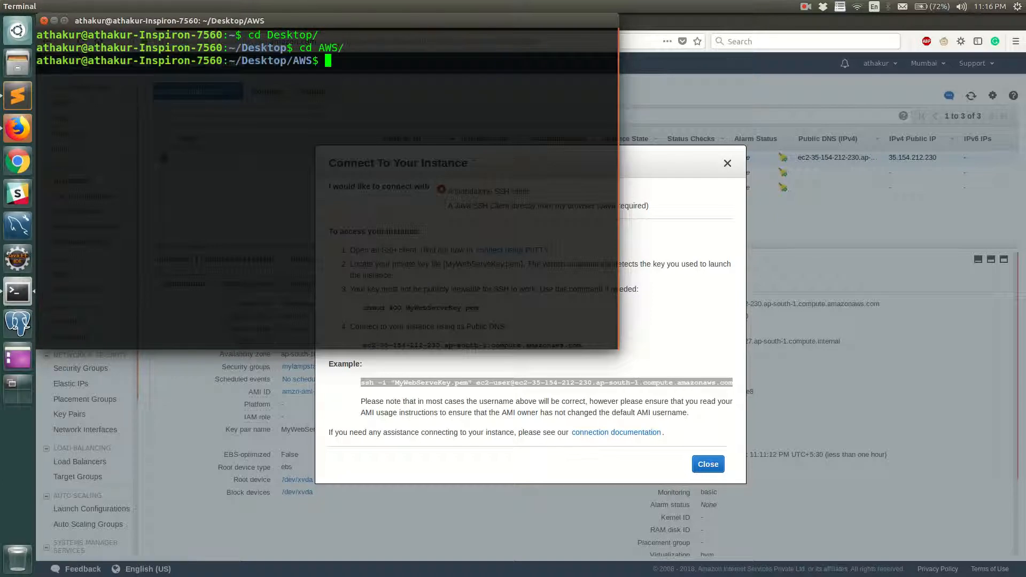
text(ssh -i "MyWebServeKey.pem" ec2-user@ec2-35-154-212-230.ap-south-1.compute.amazonaws.com)
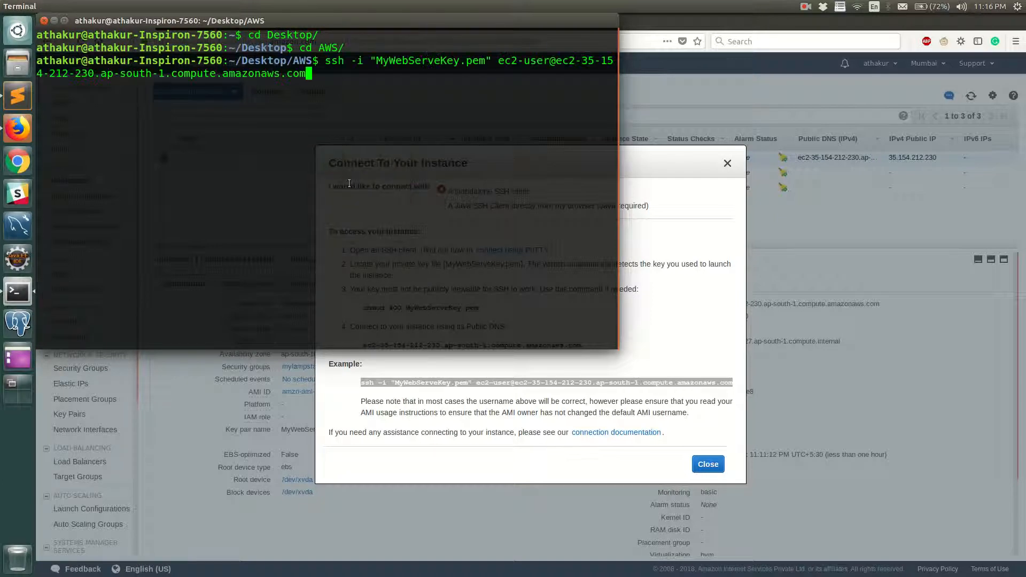
key(Return)
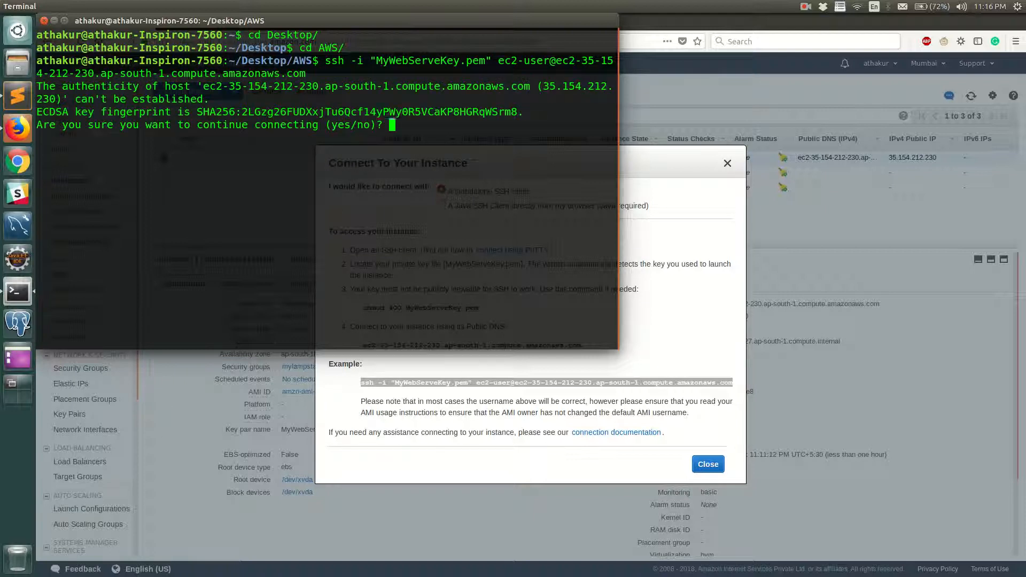
text(yes)
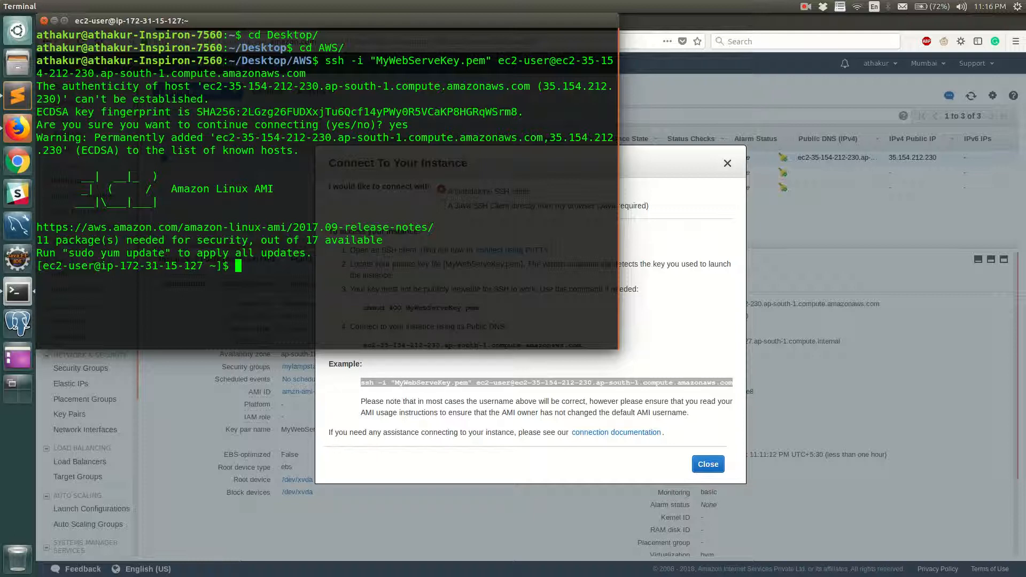
text(mysql)
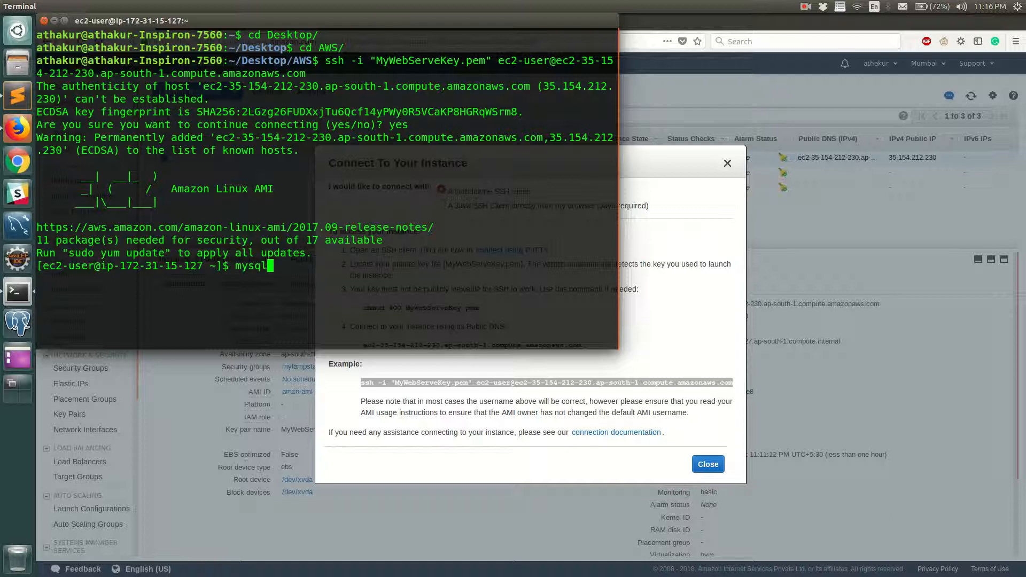
Log into MySQL as user athakur and run show databases, revealing information_schema, athakur and test.
text(-u)
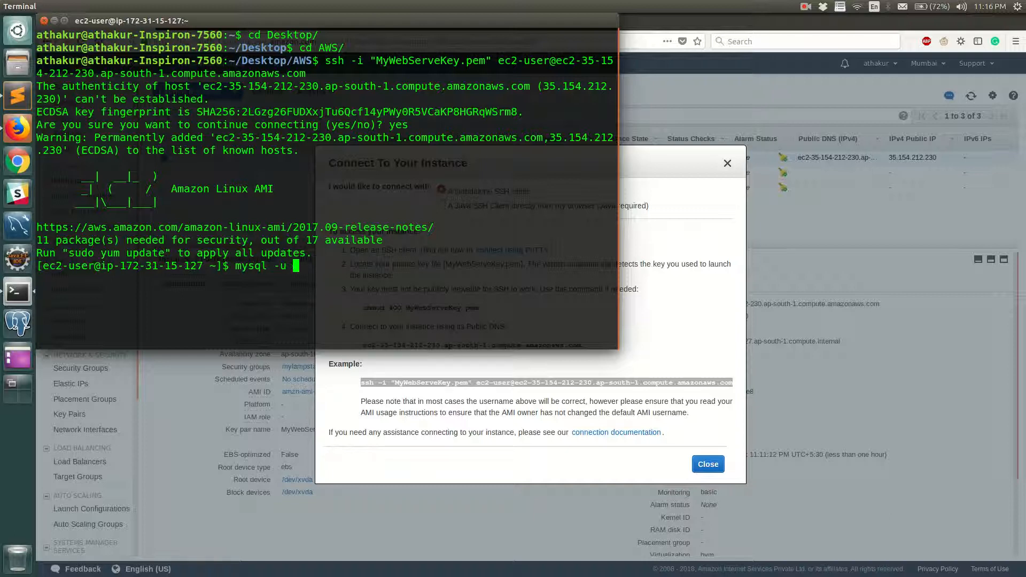
text(athakur -p)
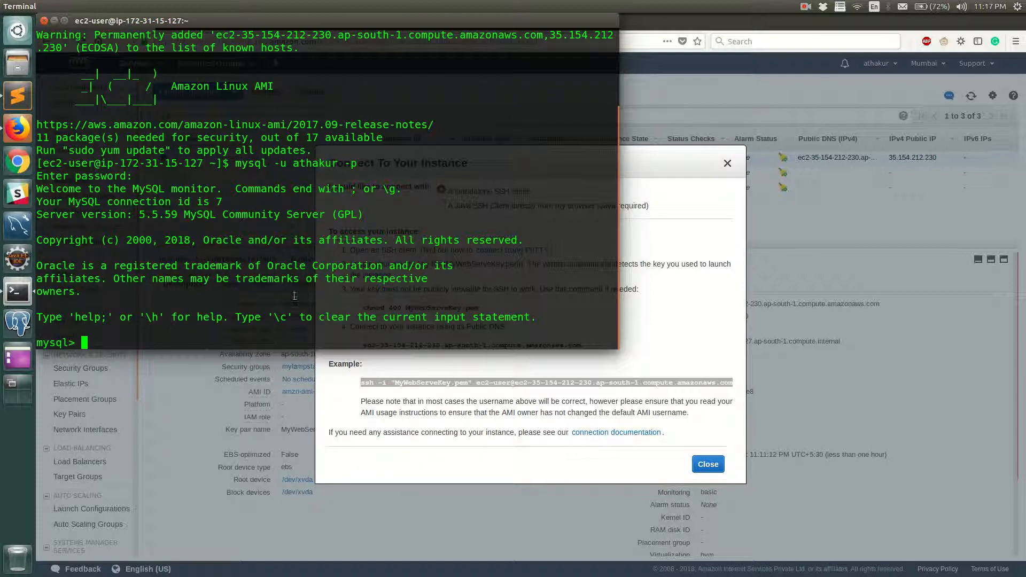
mouse_move(330, 305)
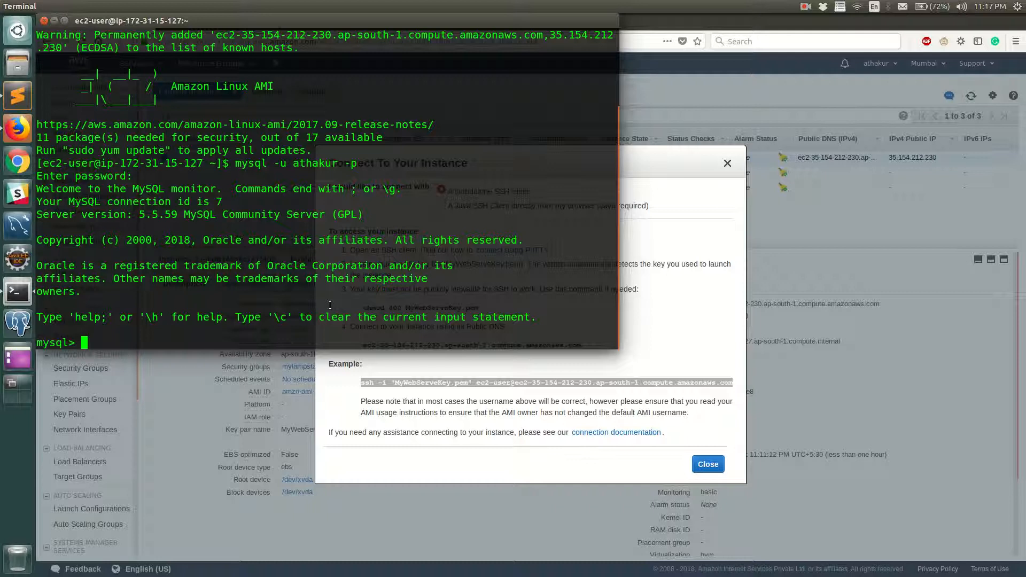
text(show databas)
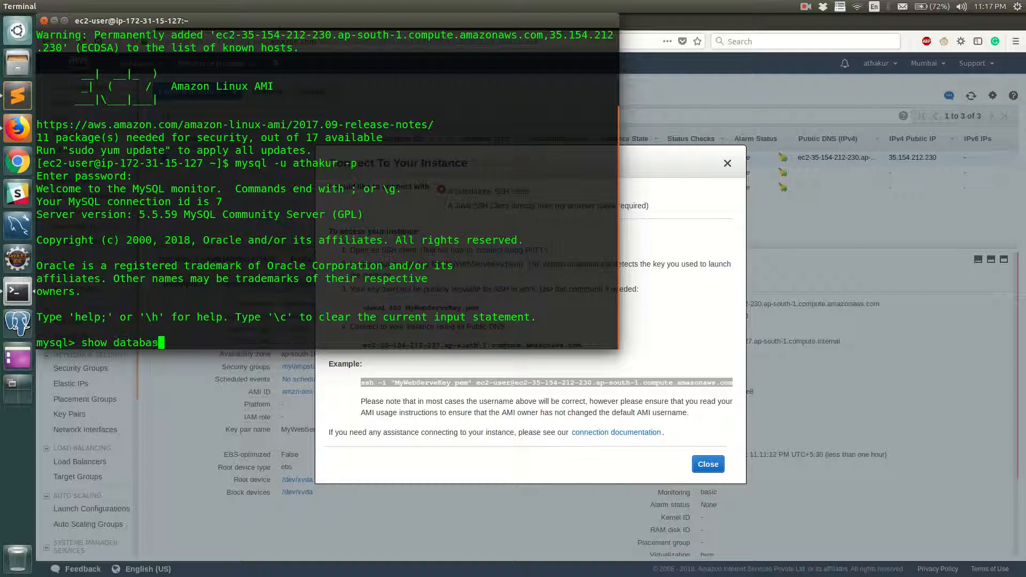
key(Return)
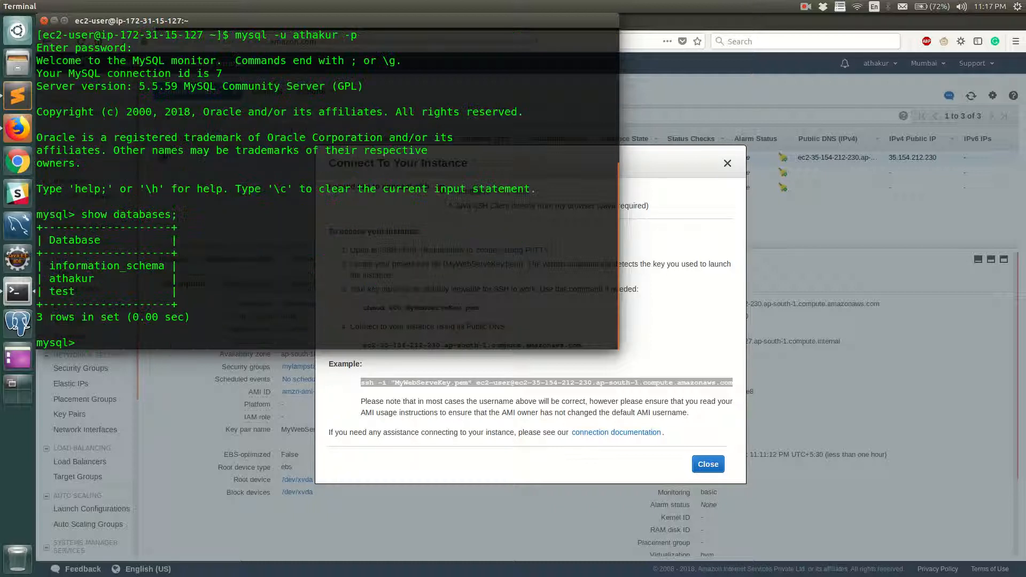
double_click(70, 279)
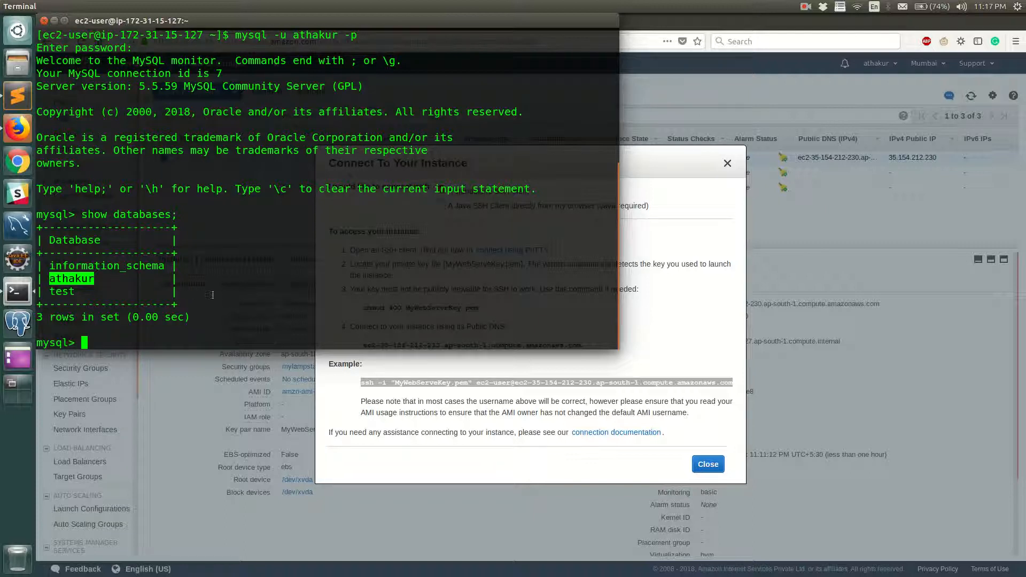
mouse_move(476, 248)
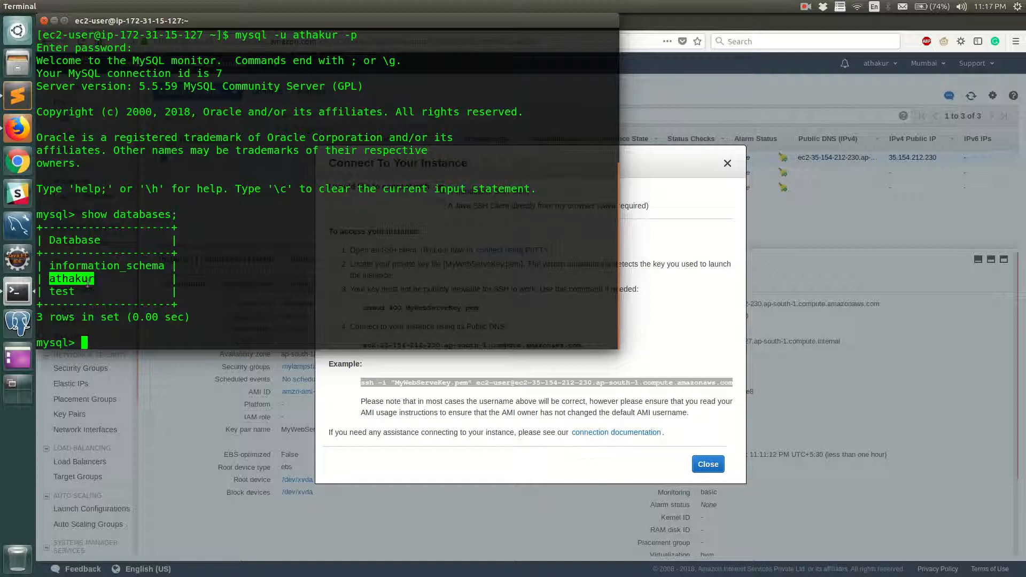
mouse_move(152, 287)
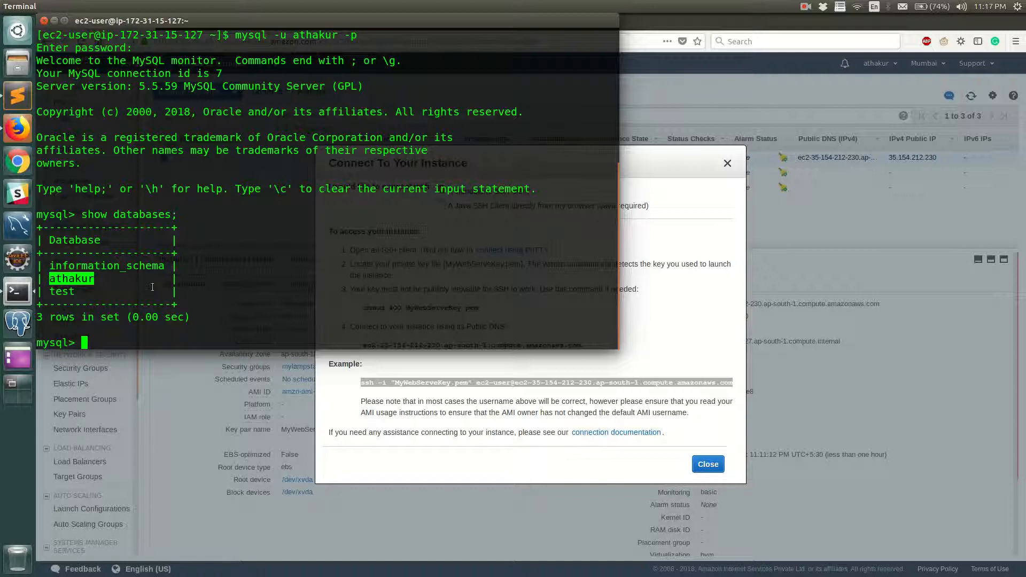
mouse_move(693, 370)
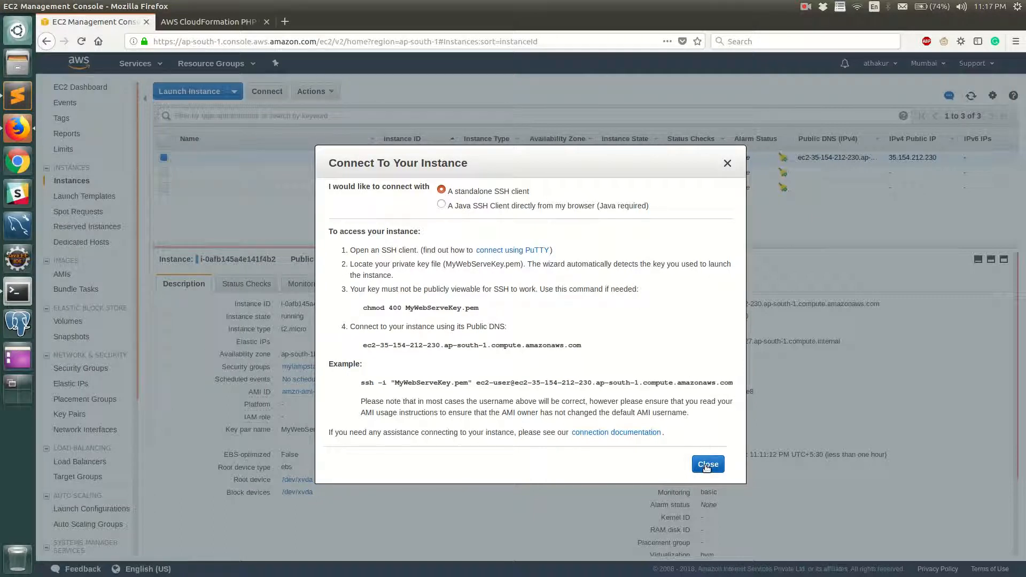
Dismiss the Connect To Your Instance dialog to return to the running instance's details.
click(707, 464)
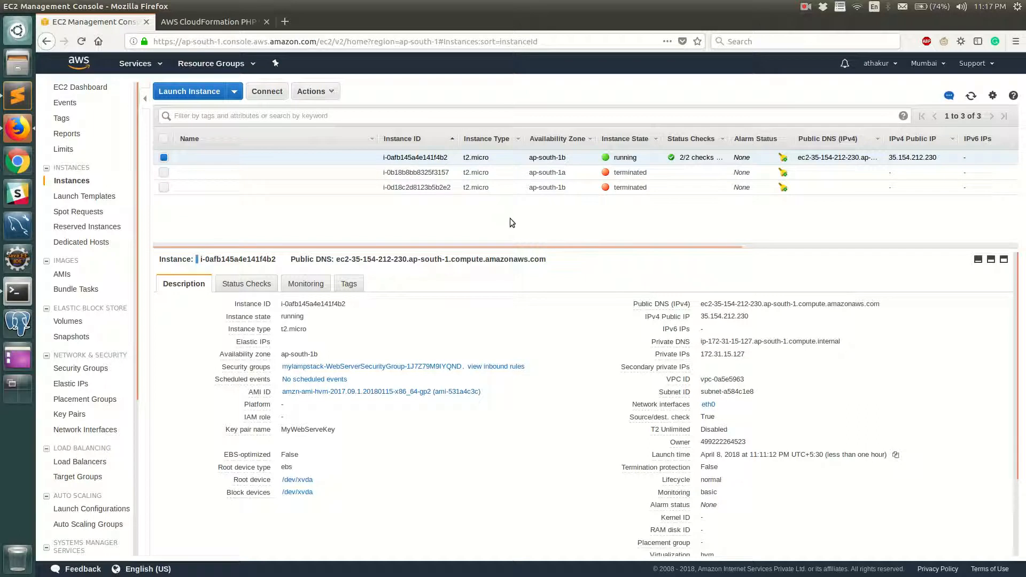
mouse_move(488, 218)
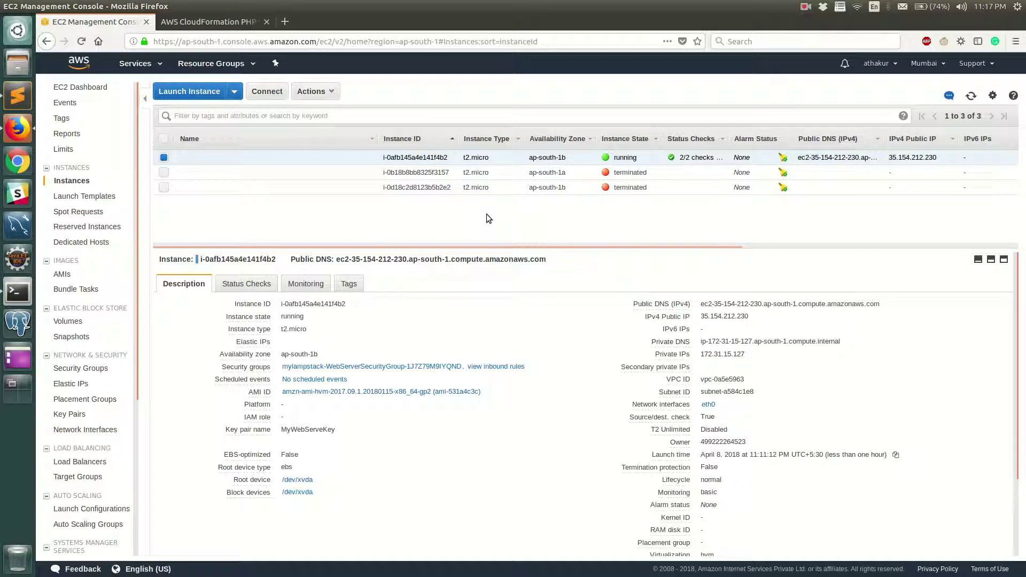